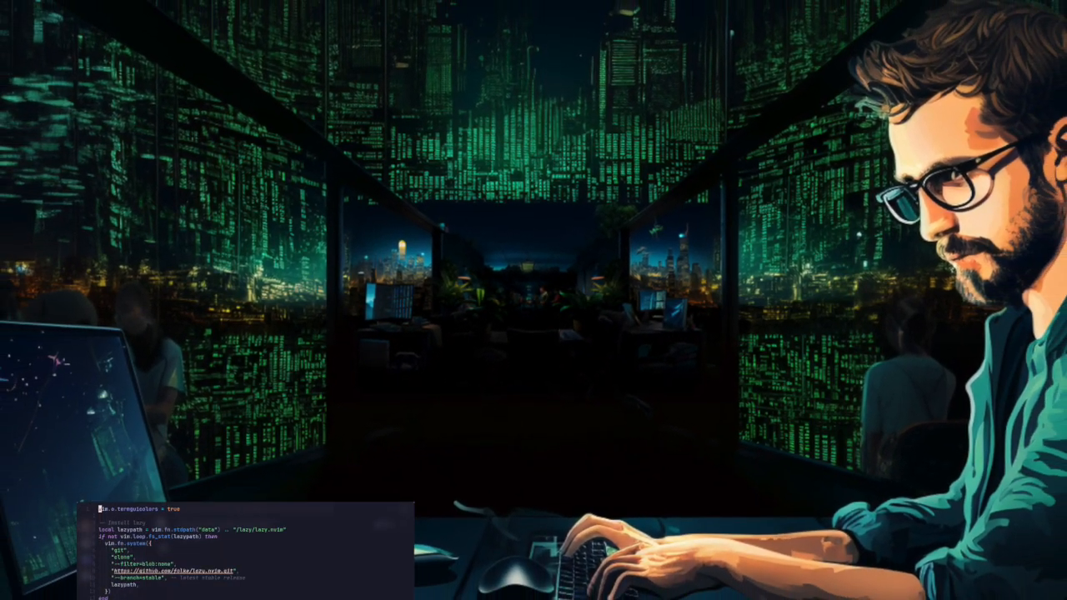
Find init.lua's textobjects settings, then open main.go and yank its main function
scroll("down", 3)
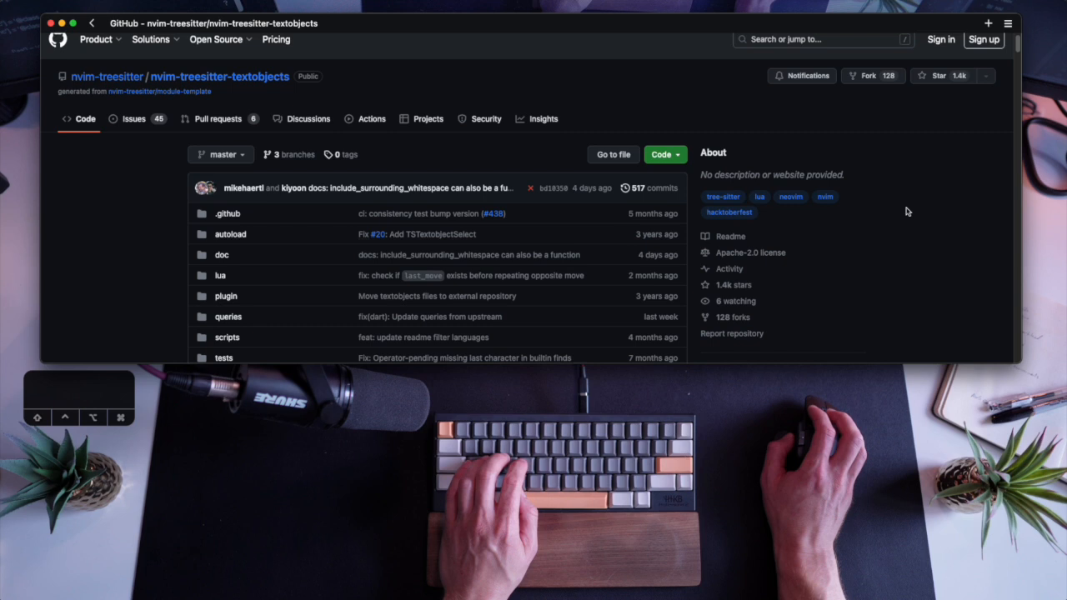
scroll("down", 3)
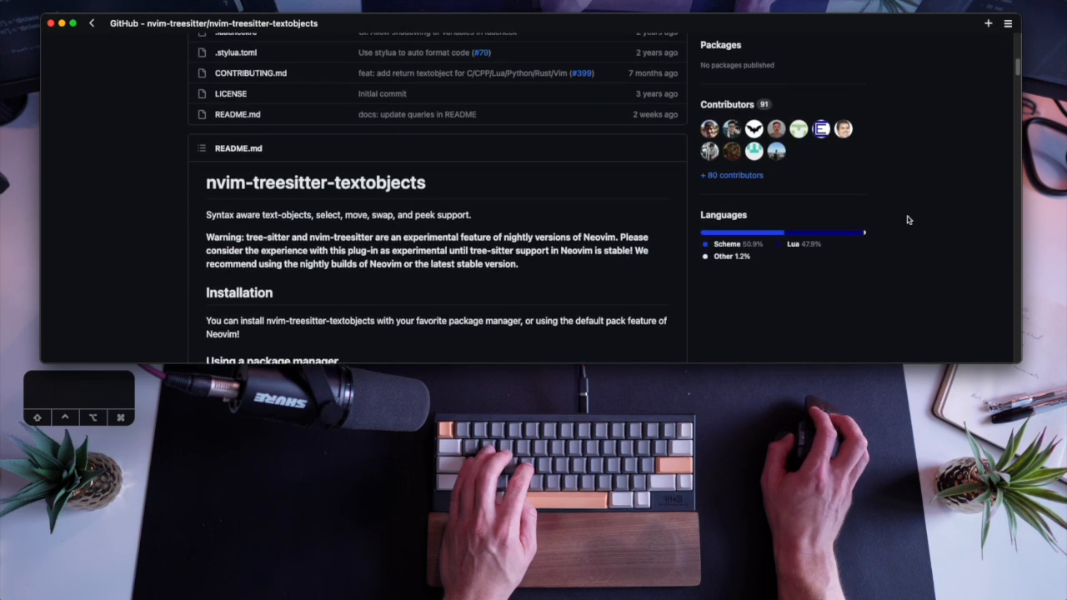
scroll("down", 3)
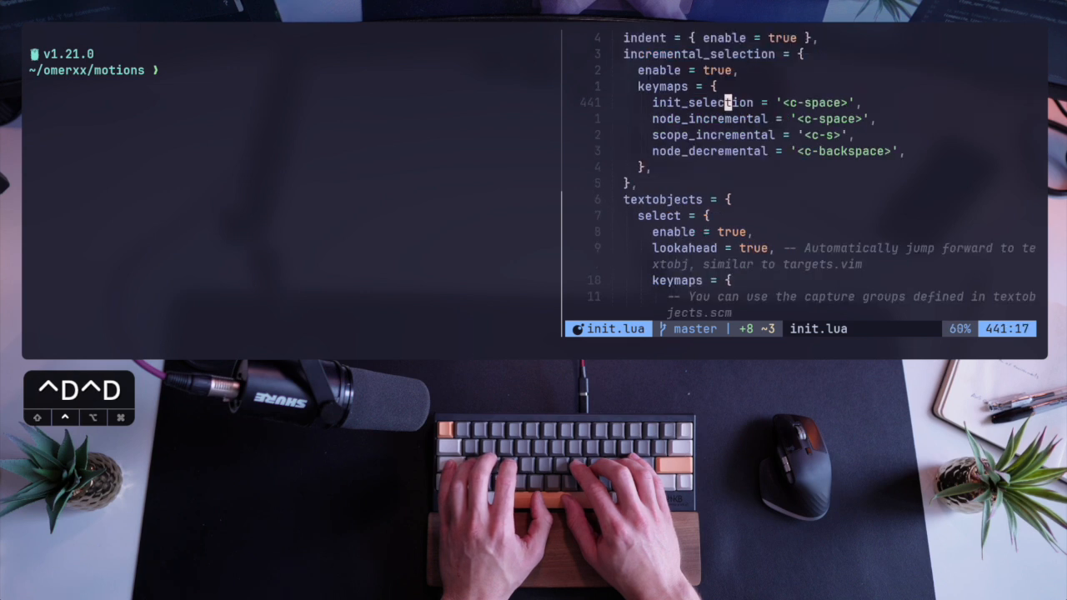
scroll("down", 3)
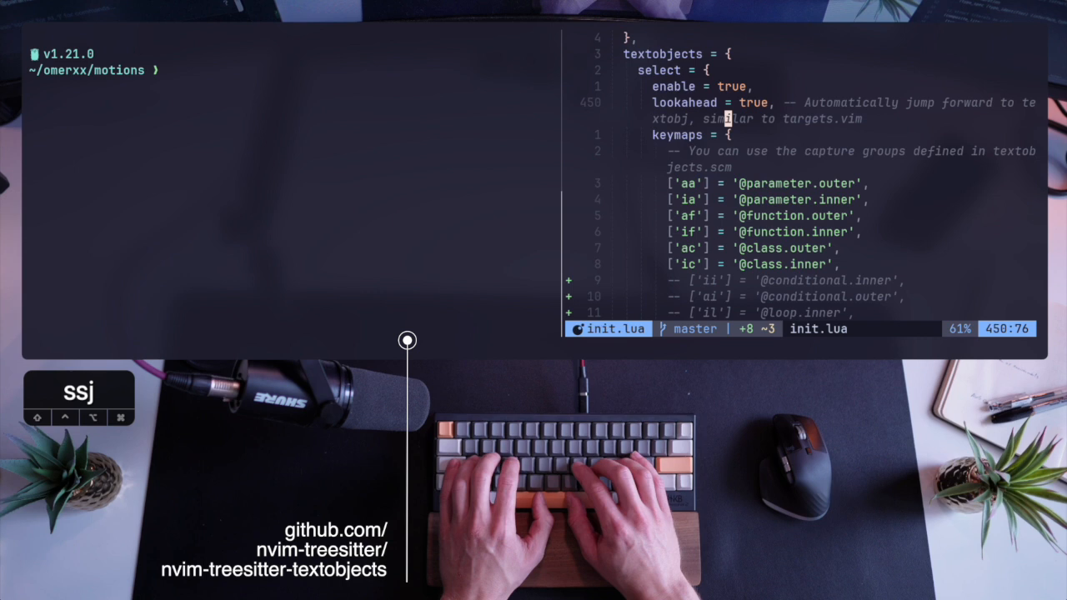
type("te")
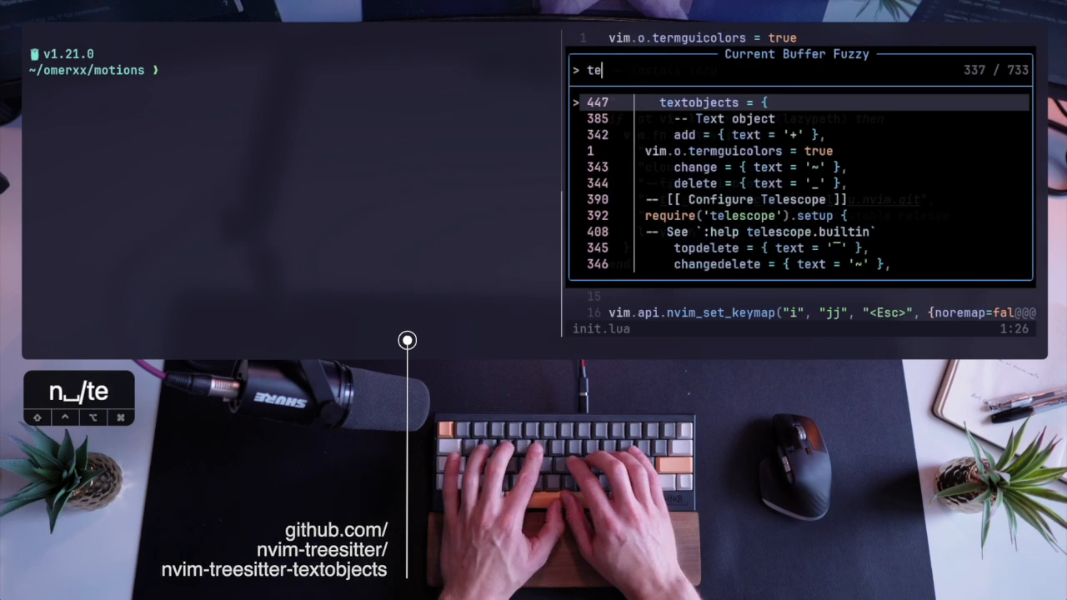
type("xt")
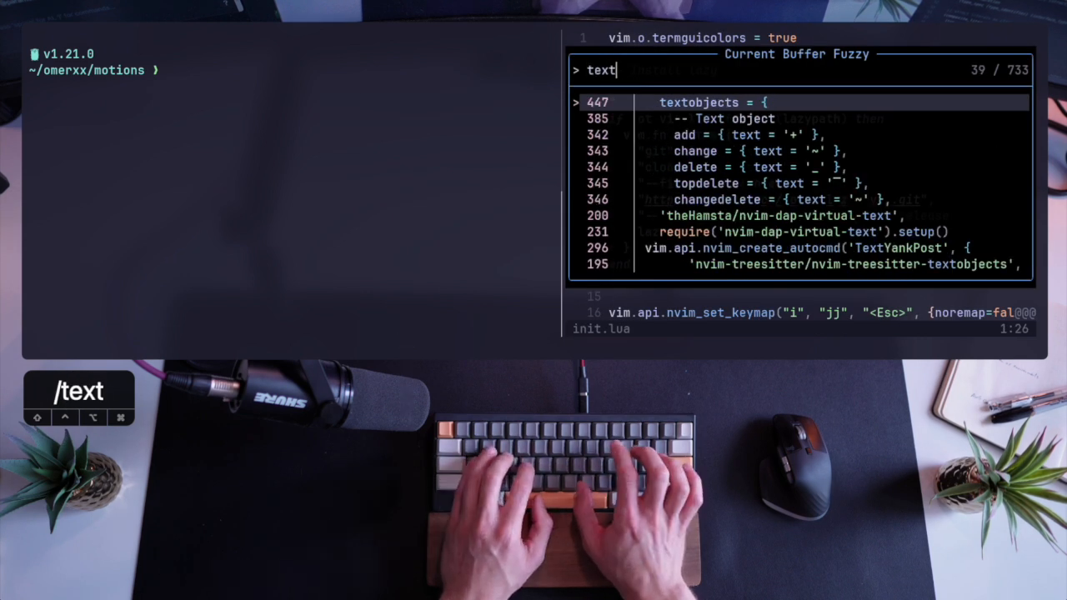
key("Return")
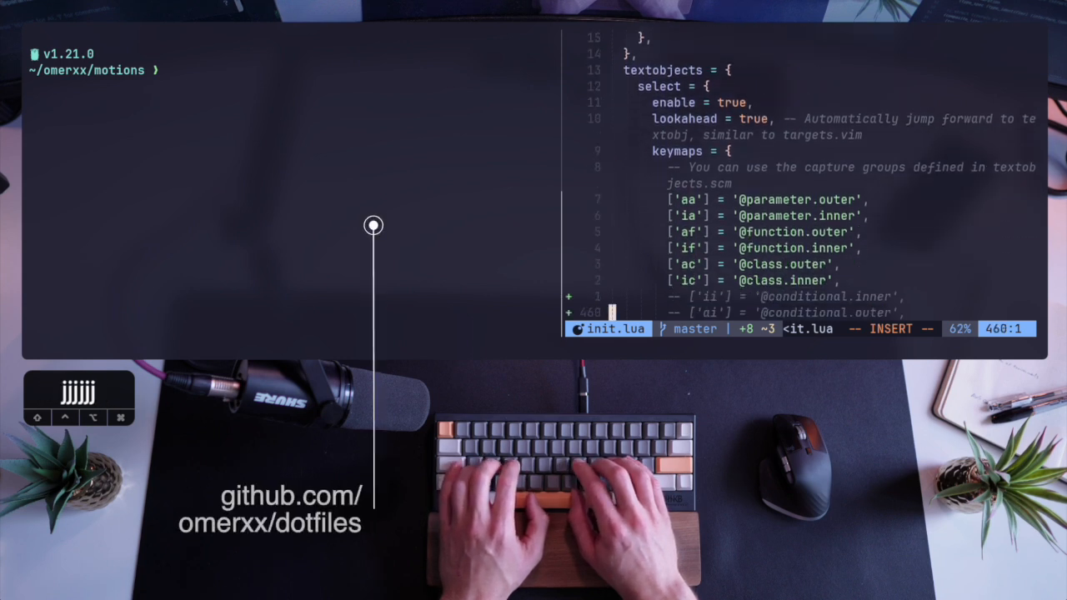
key("k")
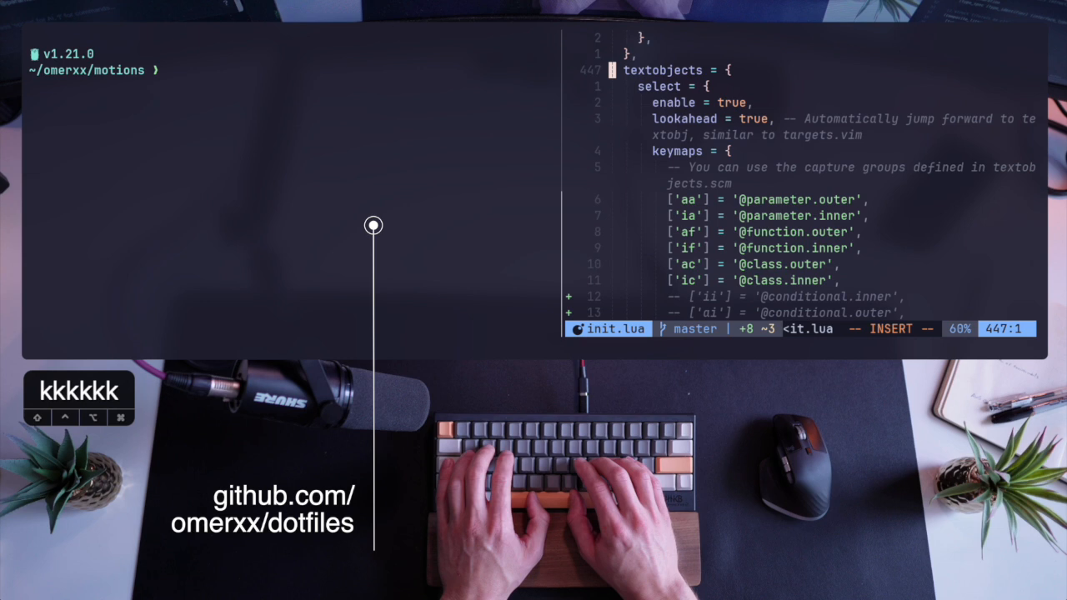
key("j")
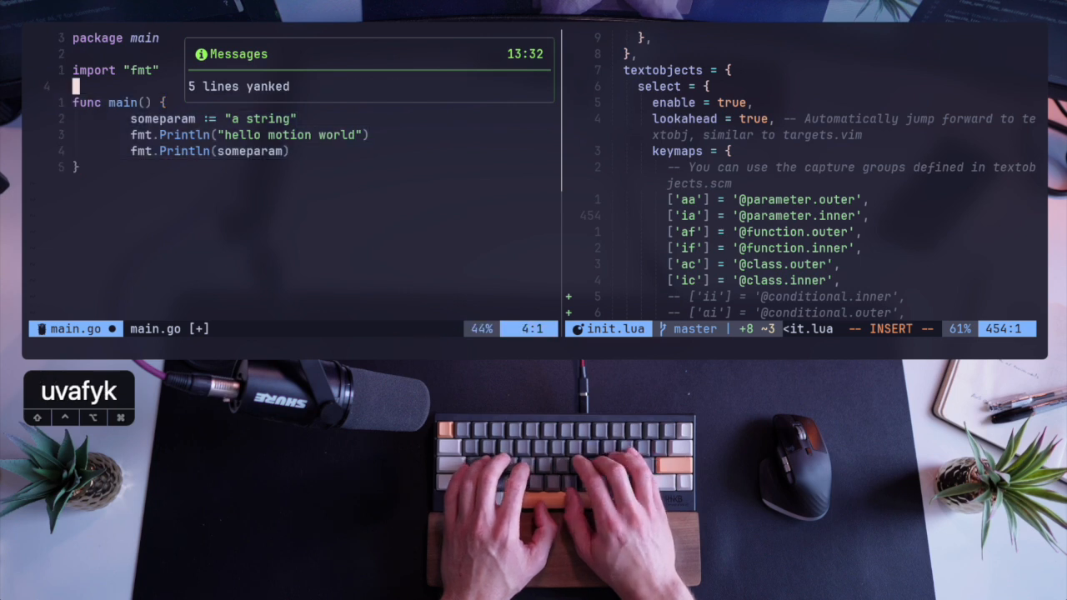
key("p")
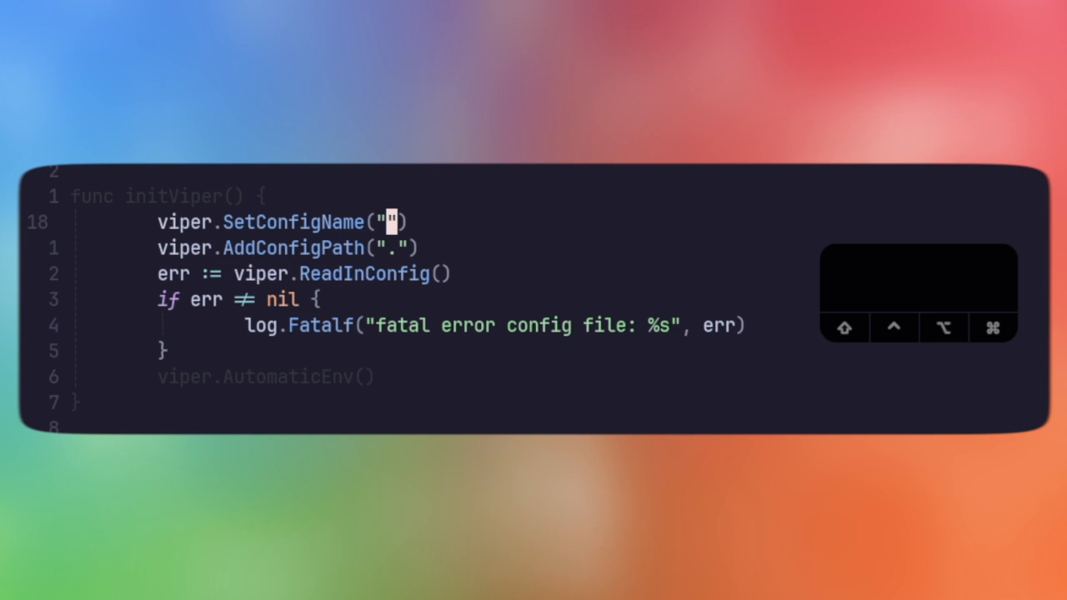
Clear the string inside SetConfigName() in initViper so the call has no arguments
key("u")
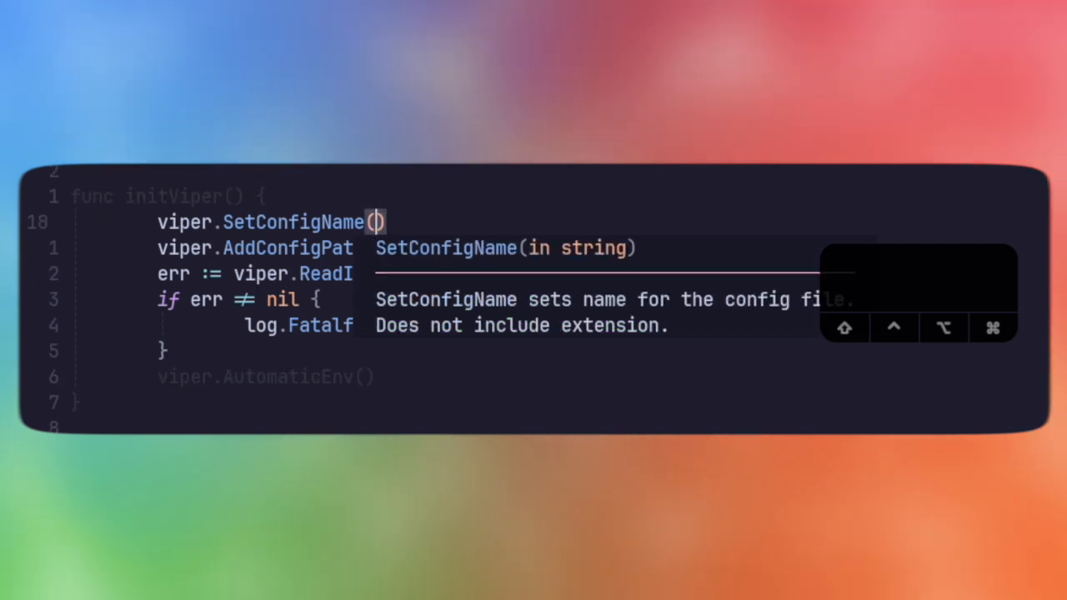
type("jj")
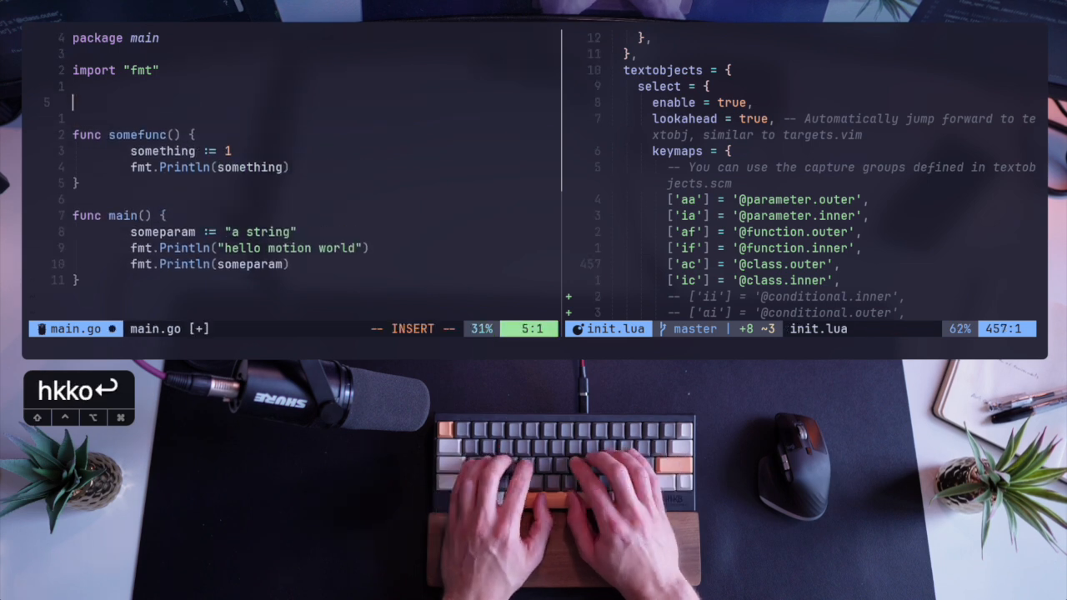
Type a 'something' struct with fields a string and b bool
type("type")
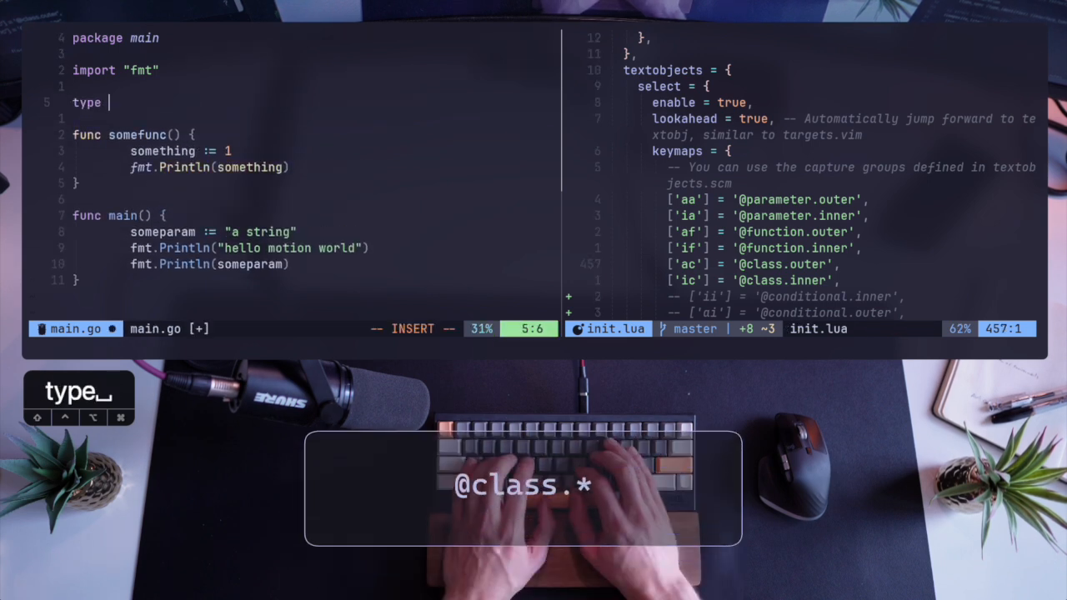
type("something")
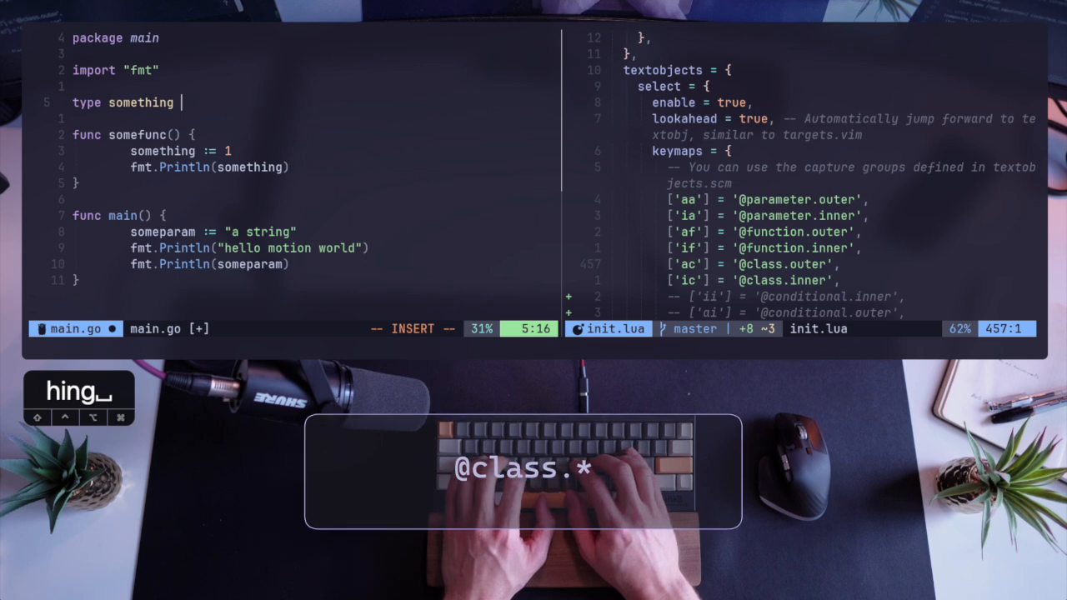
type("struct {")
type("a stinrg")
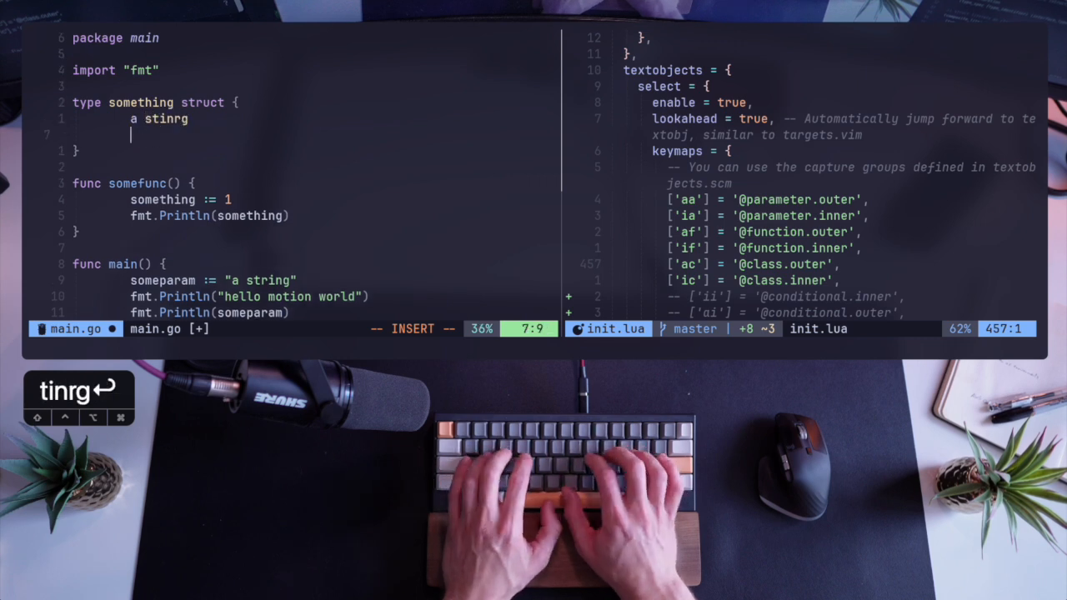
type("string")
type("b bool")
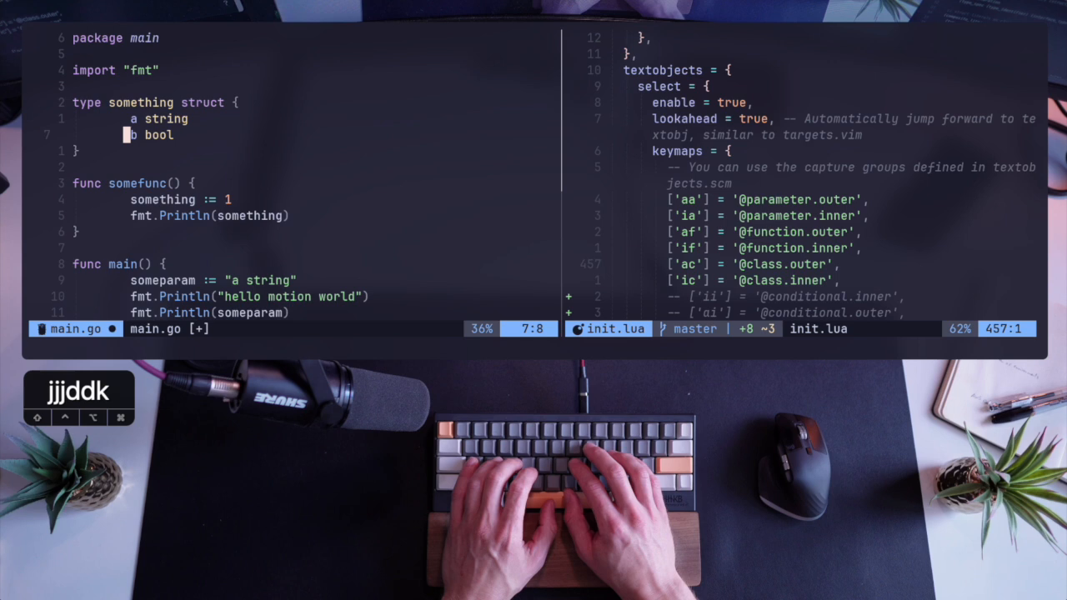
Replace the struct body so only 'type something struct' remains
key("V")
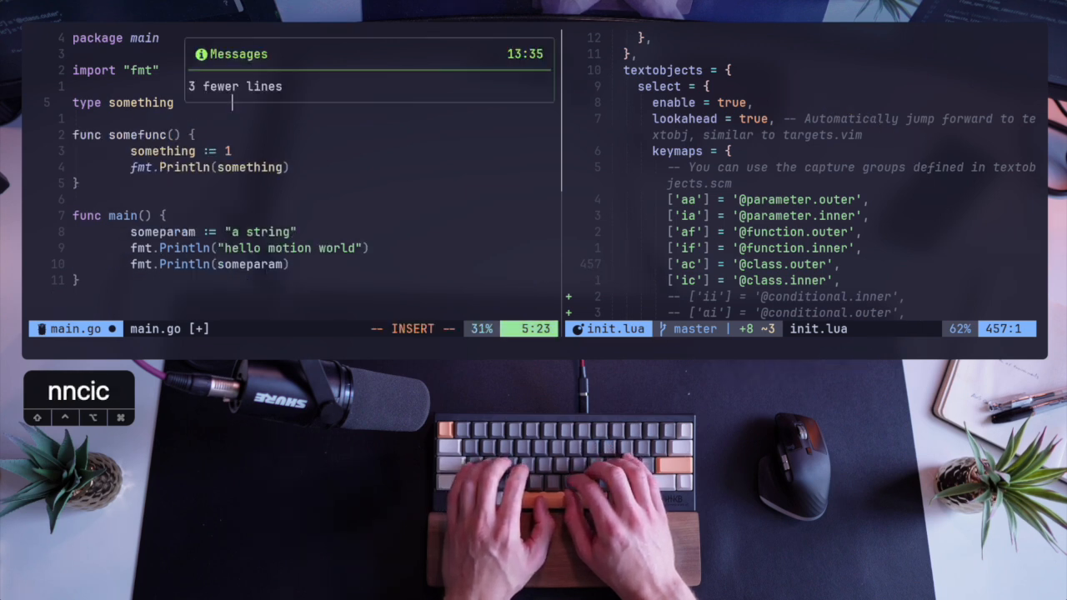
type("struct")
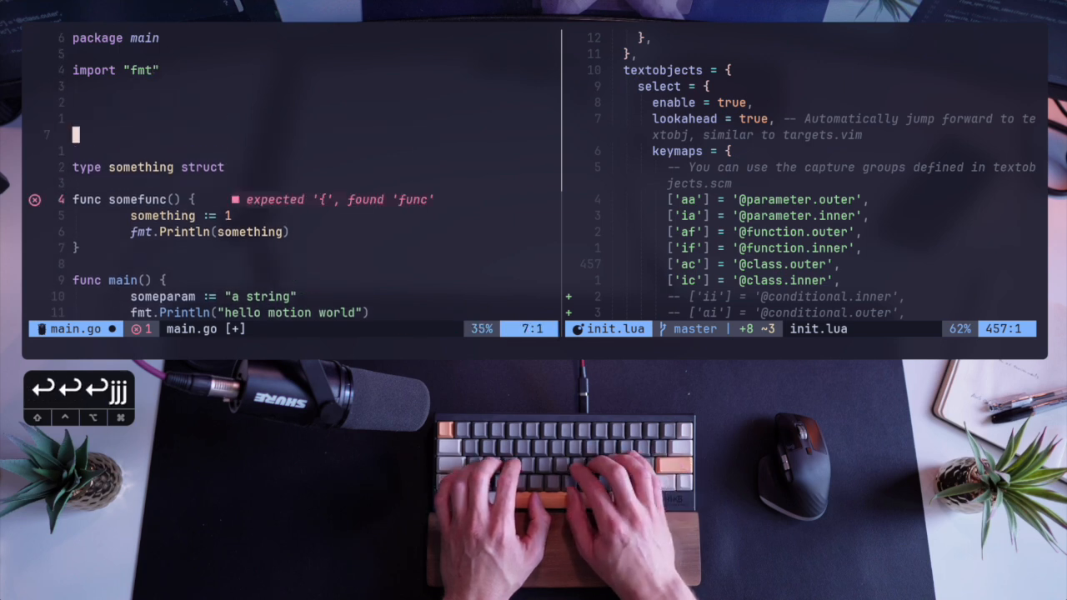
key("u")
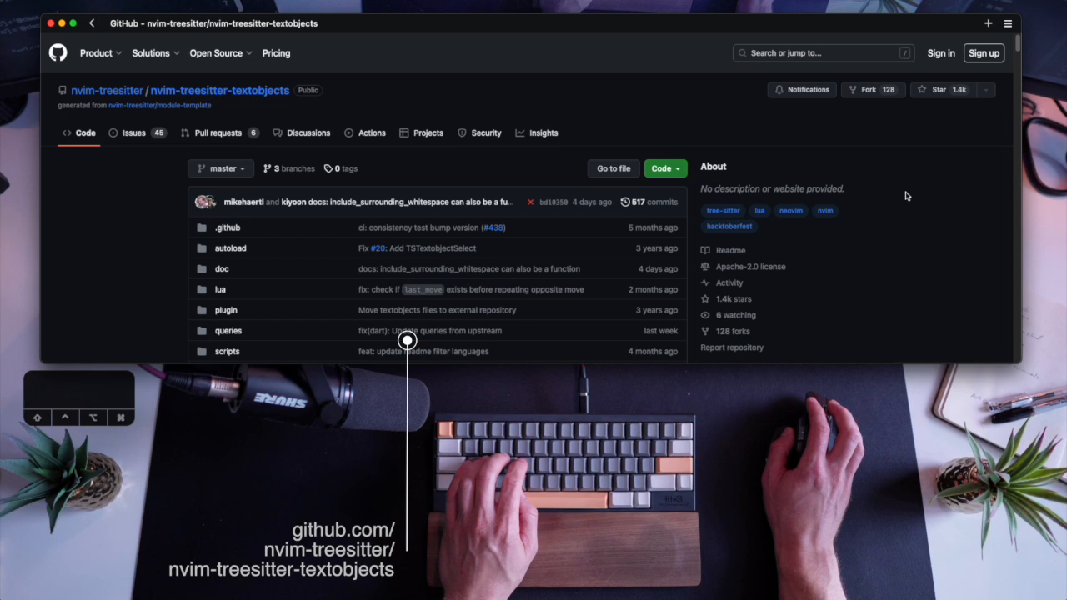
scroll("down", 3)
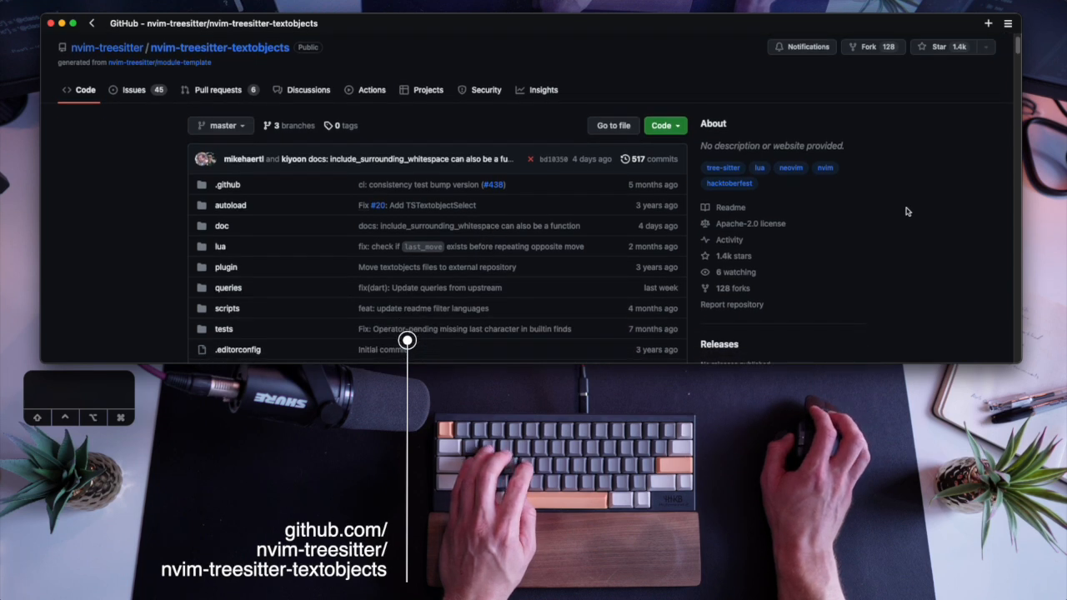
scroll("down", 3)
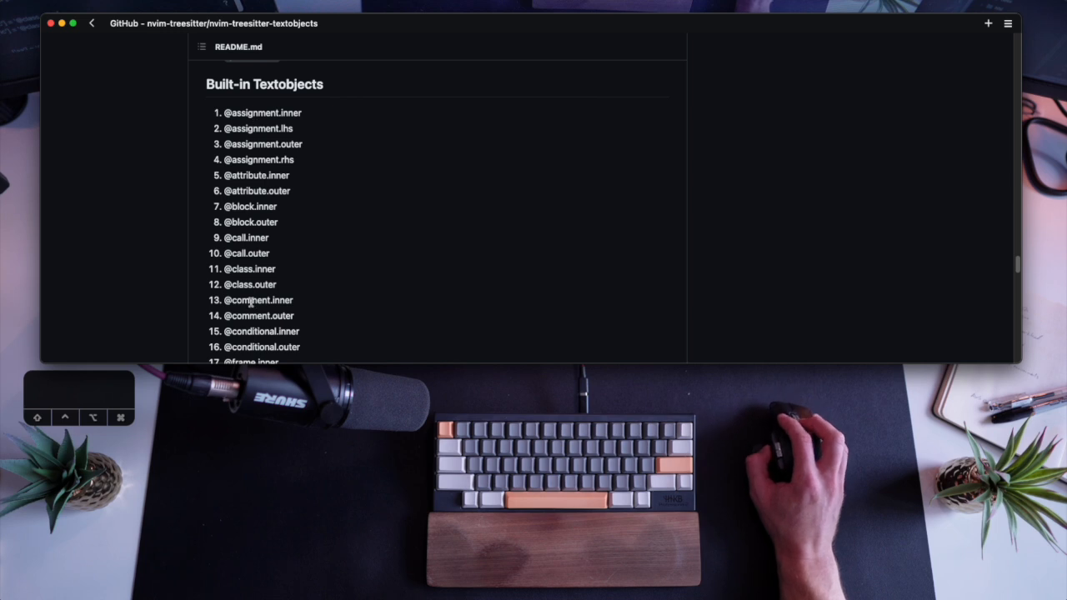
scroll("down", 3)
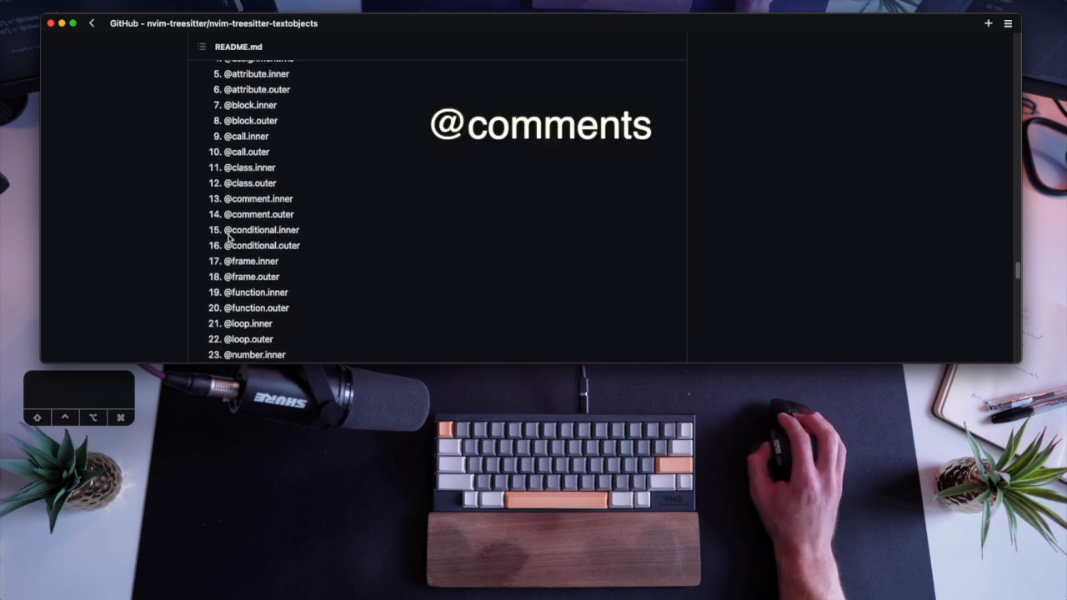
scroll("down", 3)
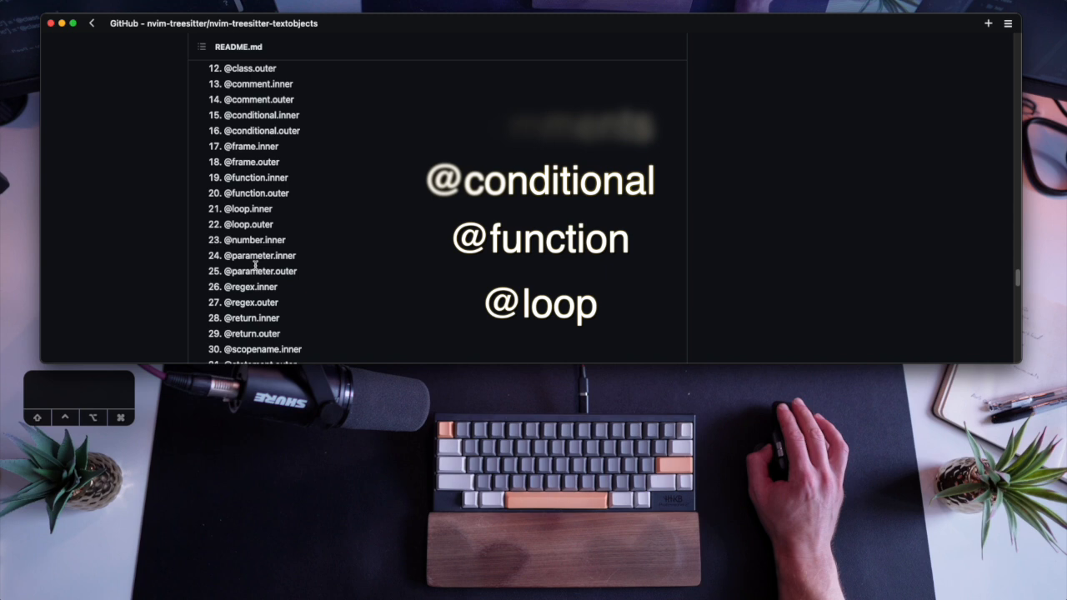
scroll("down", 3)
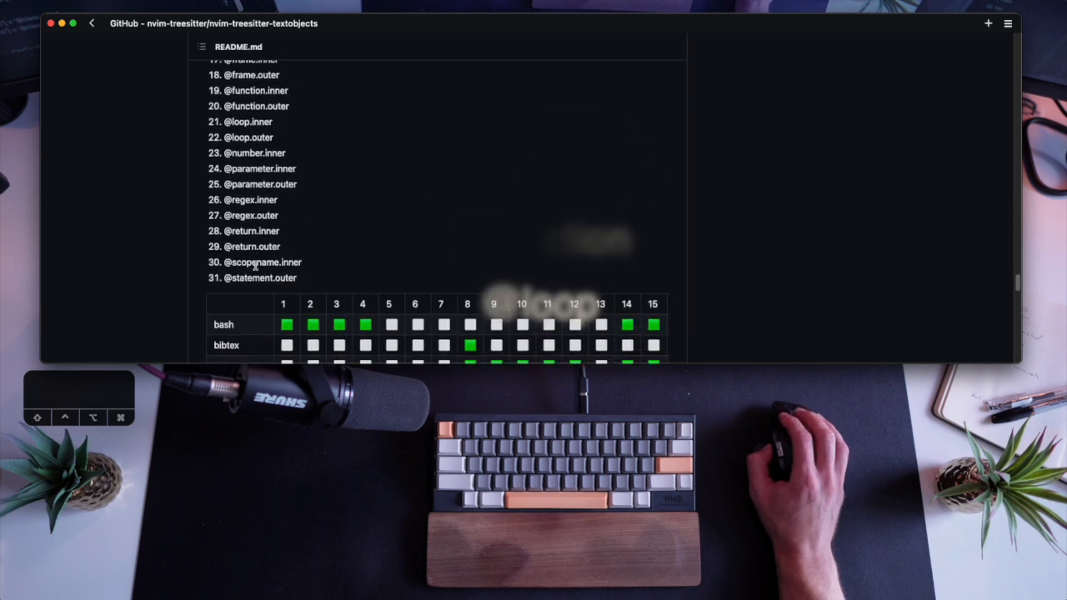
scroll("down", 3)
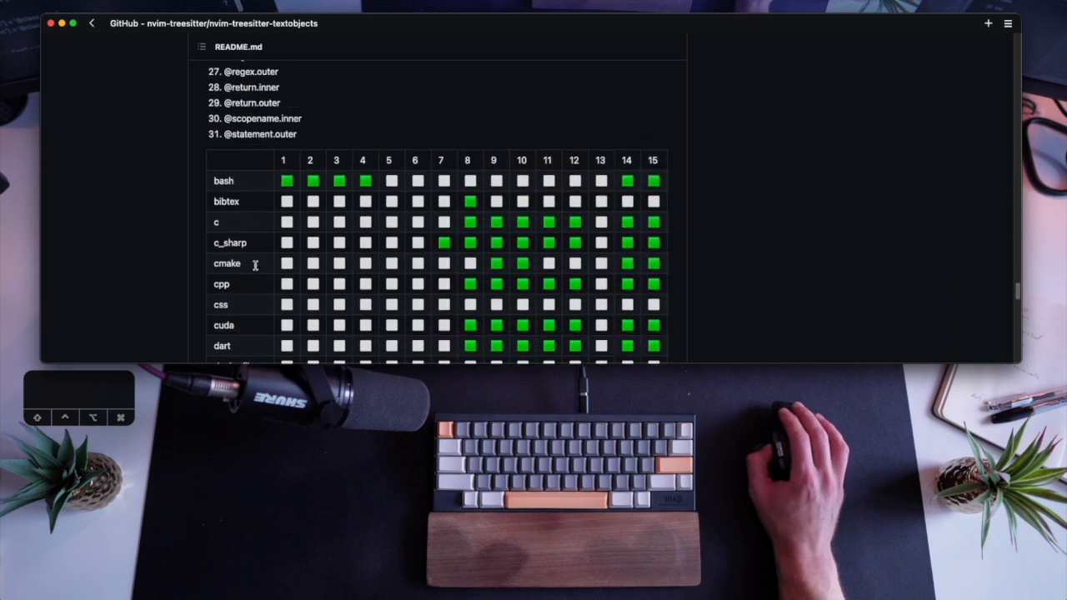
scroll("down", 3)
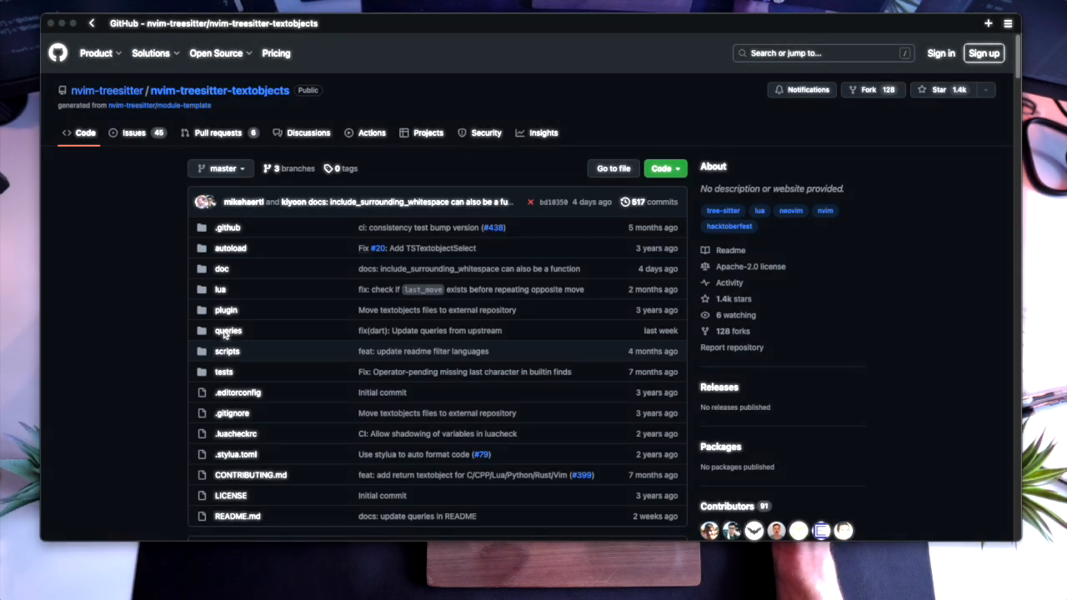
Browse queries/go/textobjects.scm in the repository and scroll through its query captures
left_click(228, 331)
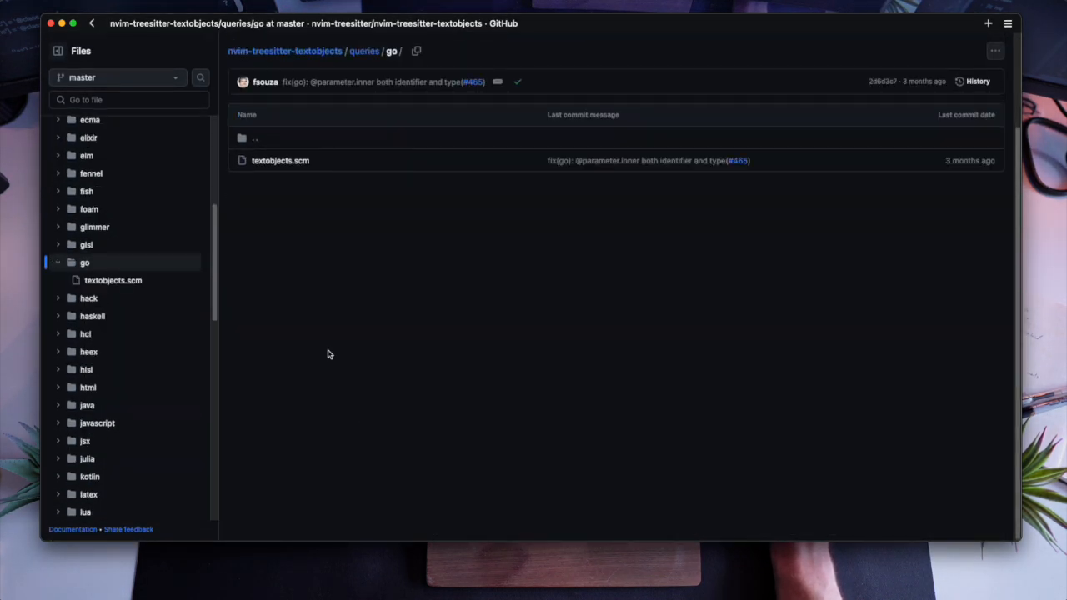
left_click(280, 160)
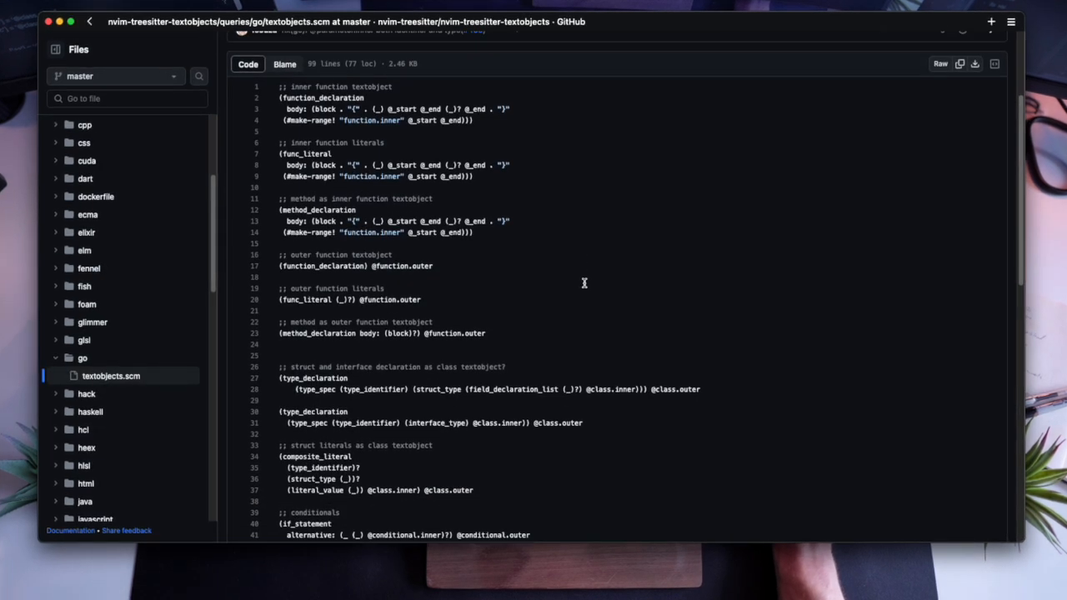
scroll("down", 3)
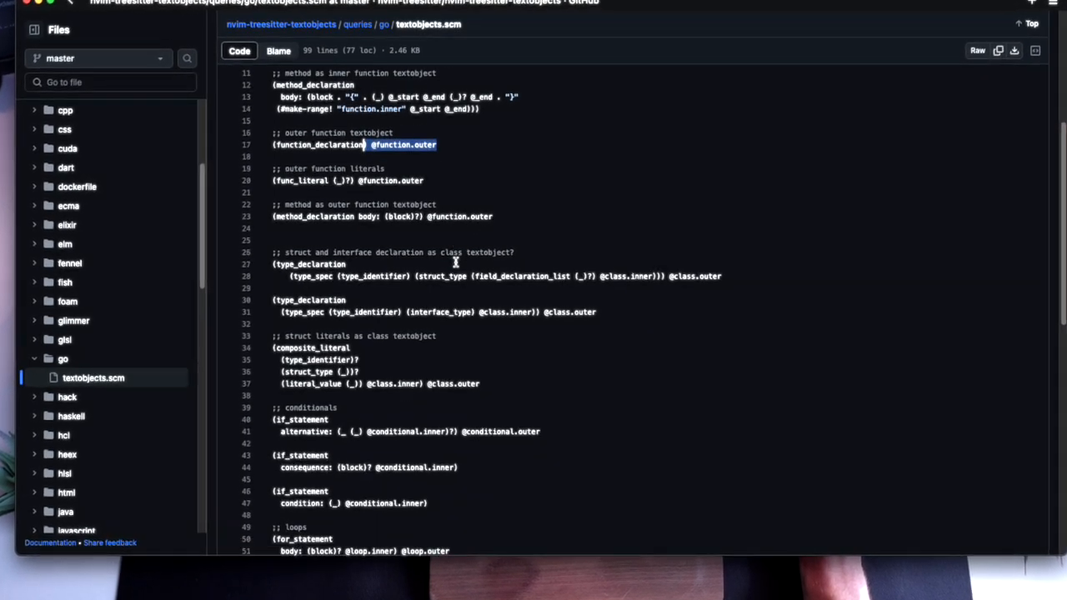
scroll("down", 3)
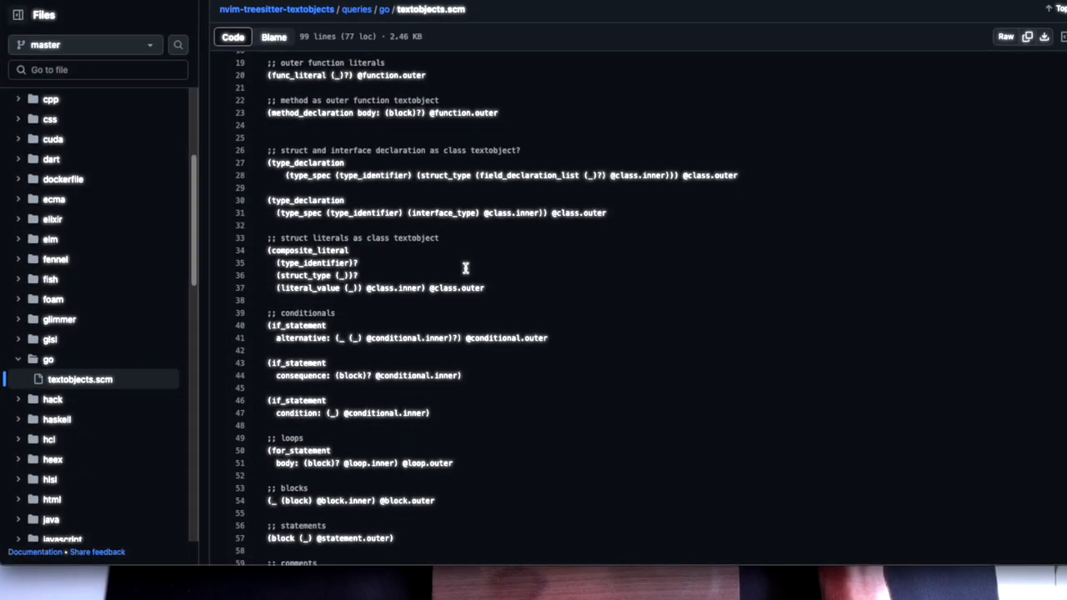
scroll("down", 3)
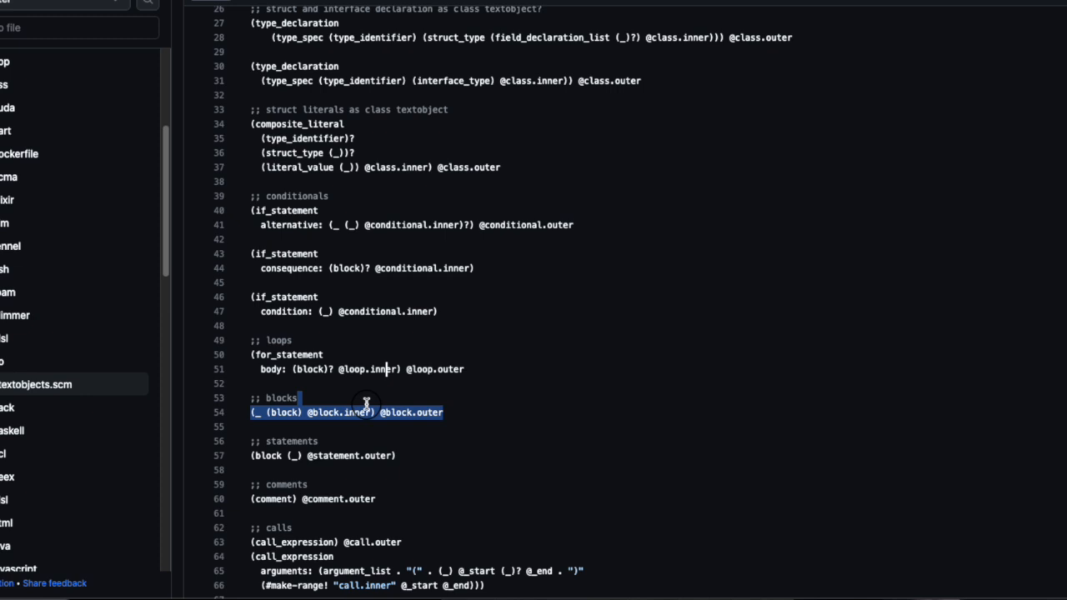
scroll("down", 3)
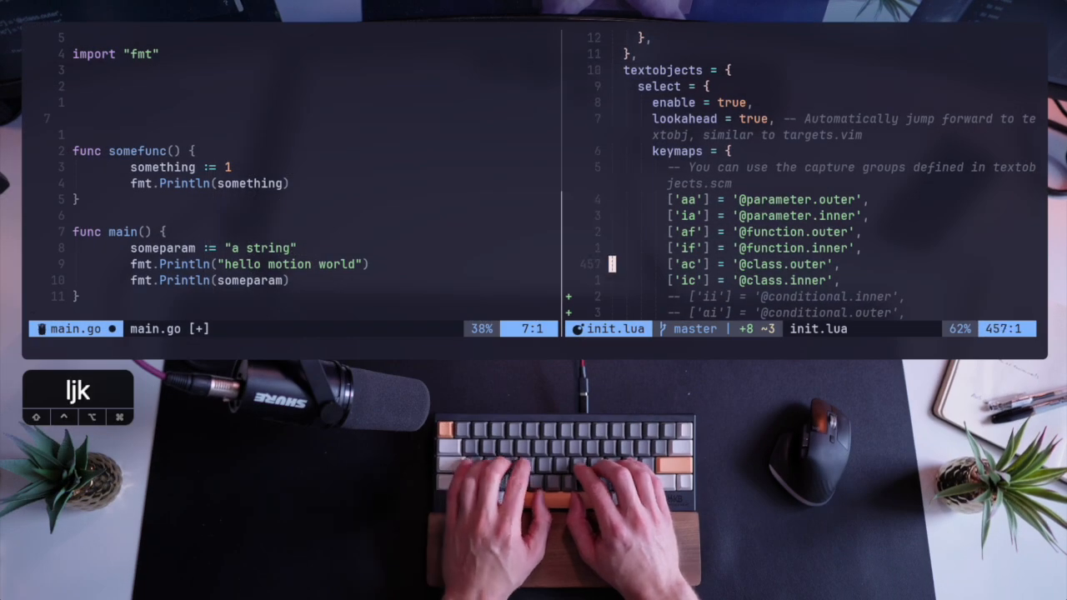
Uncomment the 'ii' and 'ai' conditional keymaps, save init.lua, and quit main.go
key("j")
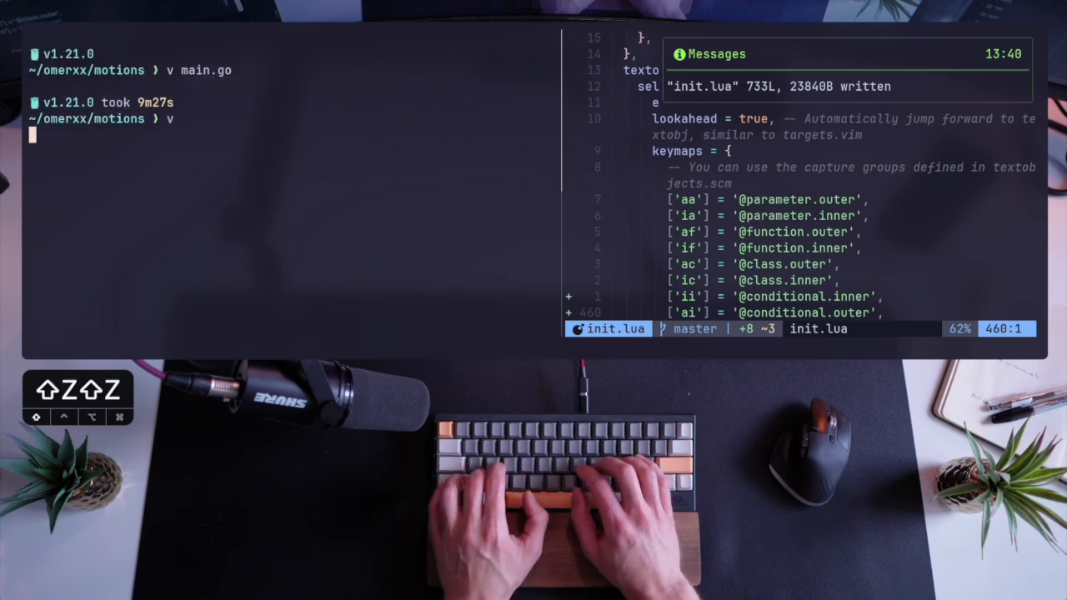
Reopen main.go, wrap somefunc's Println in 'if something >', and start a for range loop
key("Return")
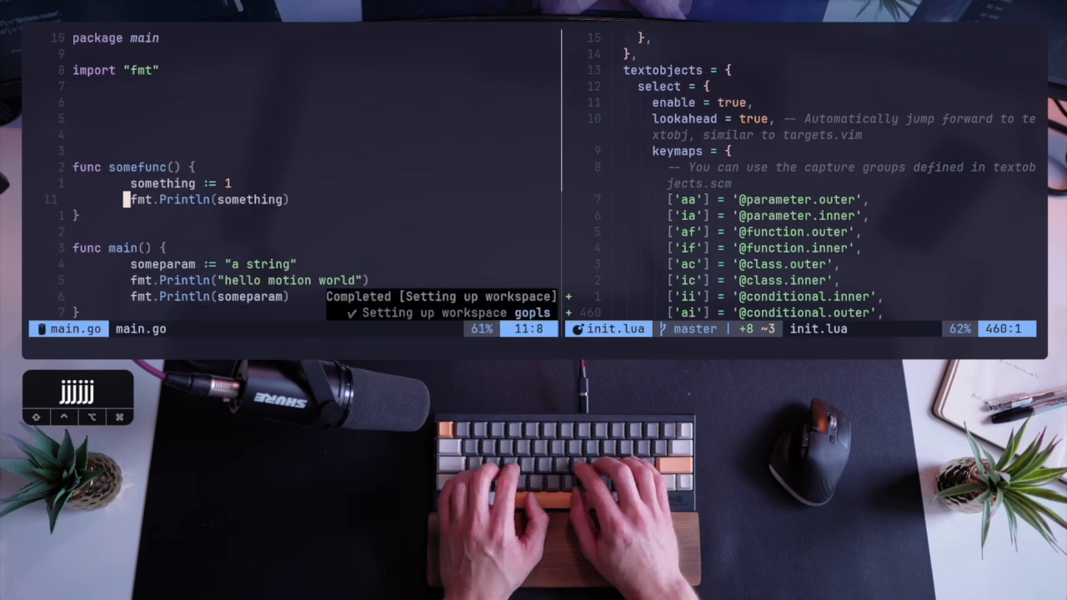
key("o")
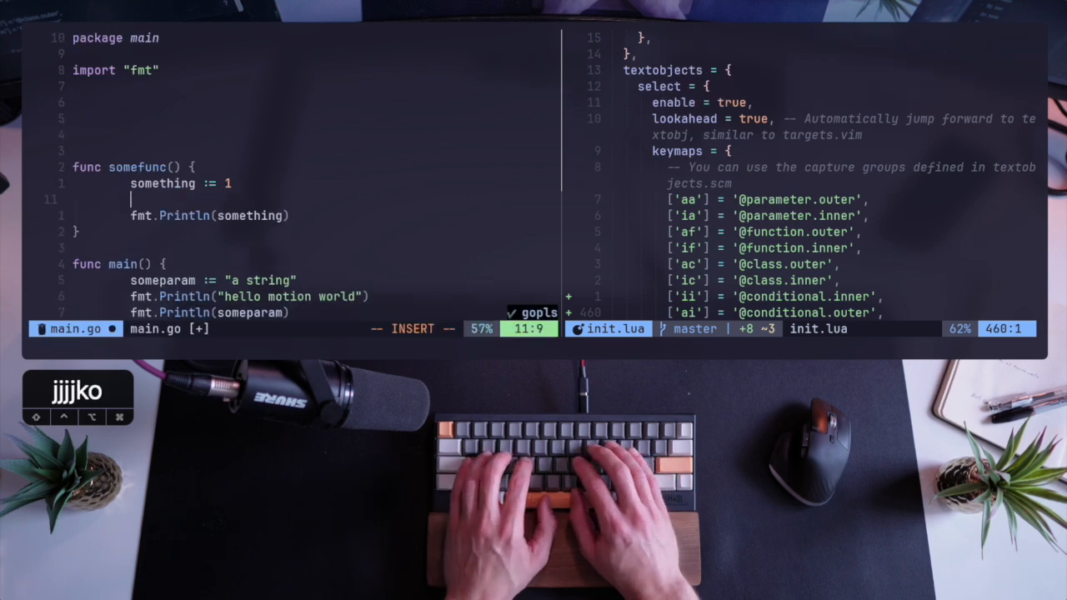
type("if something > 0 {")
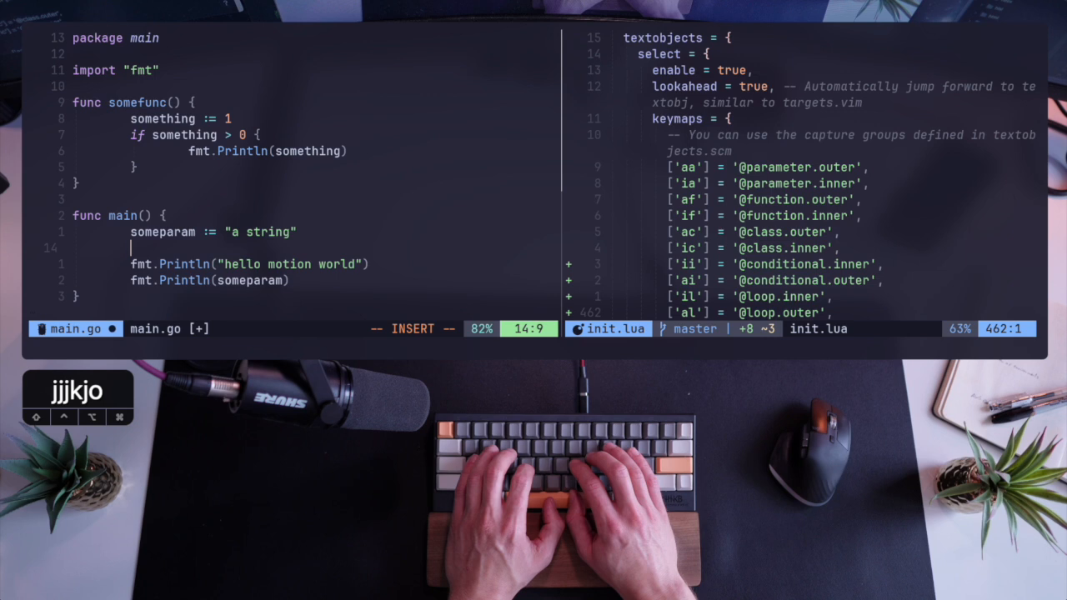
type("for _, cha")
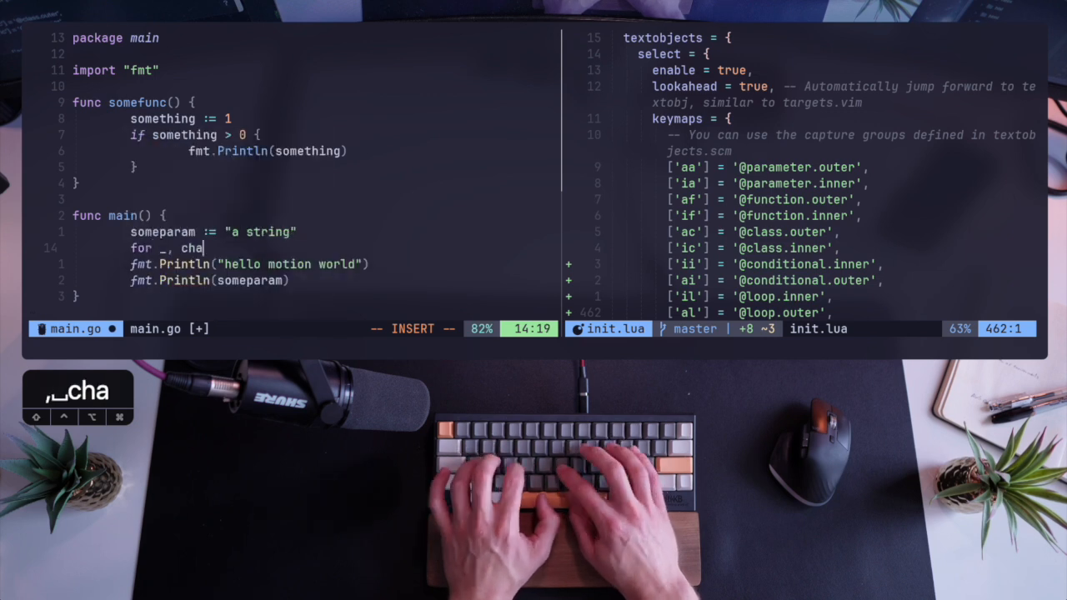
type("fmt.Print(char")
type("//")
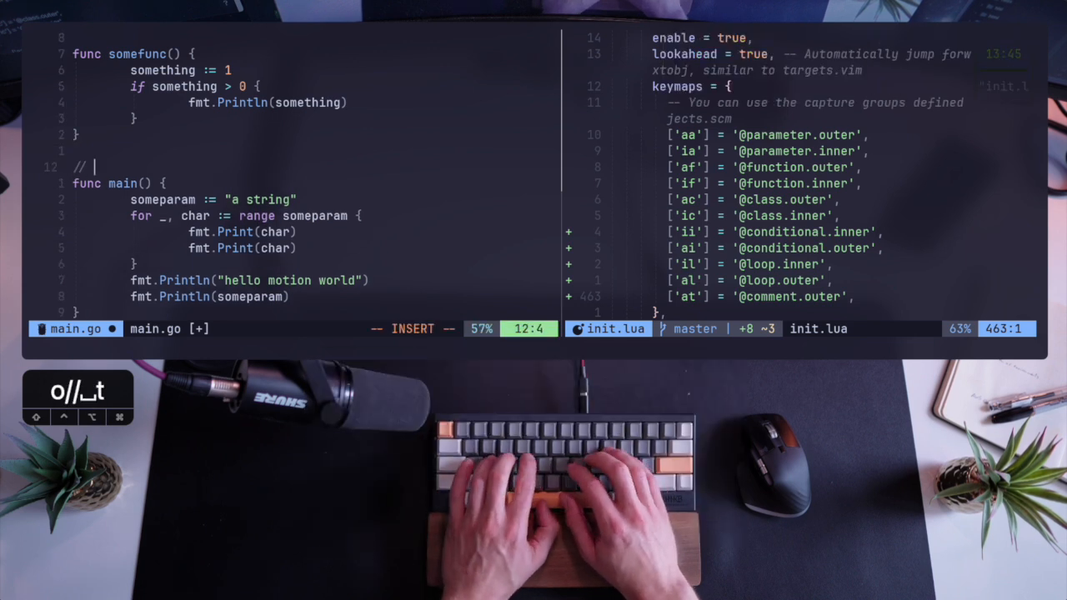
Add '// this is a simple comment' and a /* */ block comment above func main
type("this is a simple comment")
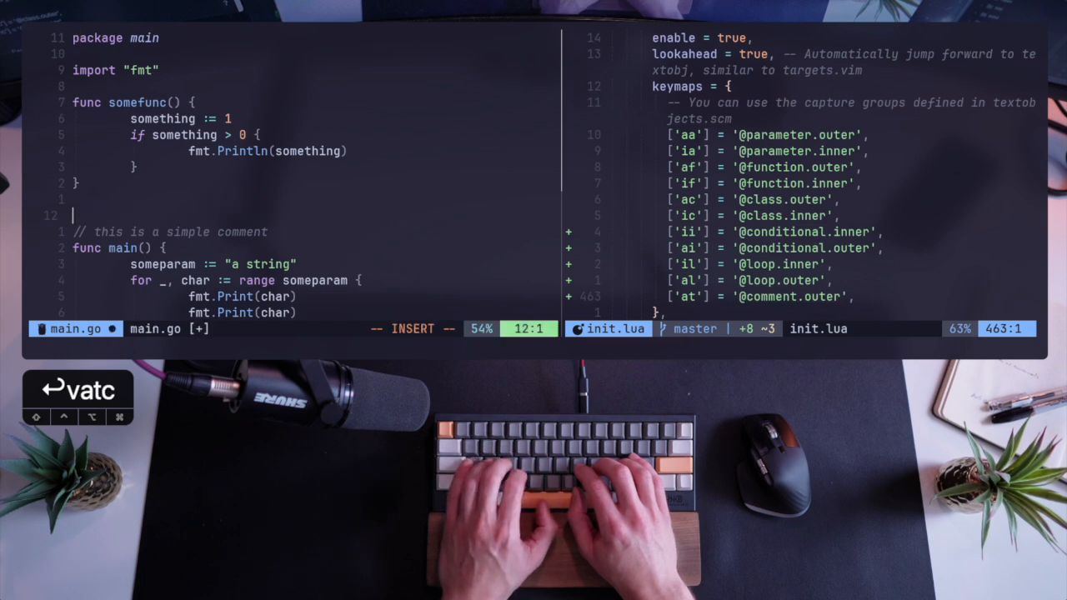
type("/*")
type("some long")
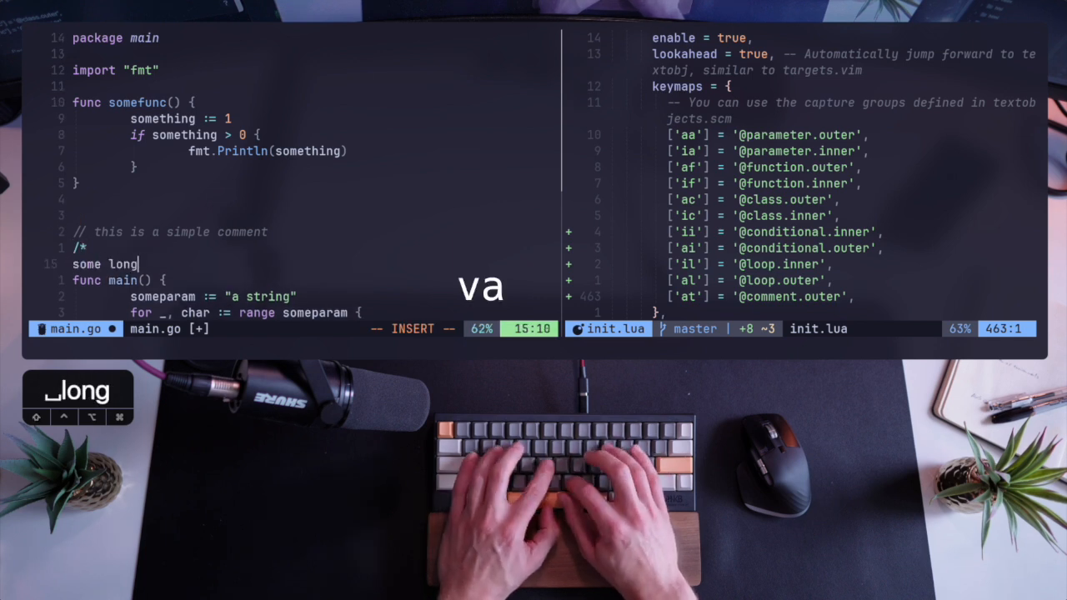
type("r form of comme")
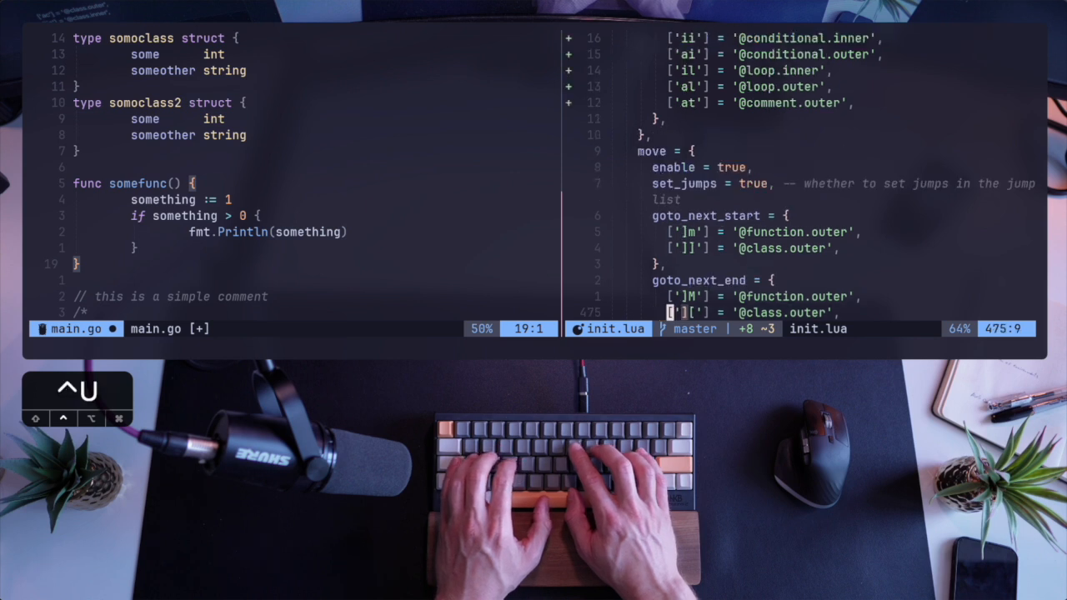
Paste a copy of somefunc in main.go and rename it somefunc2
key("V")
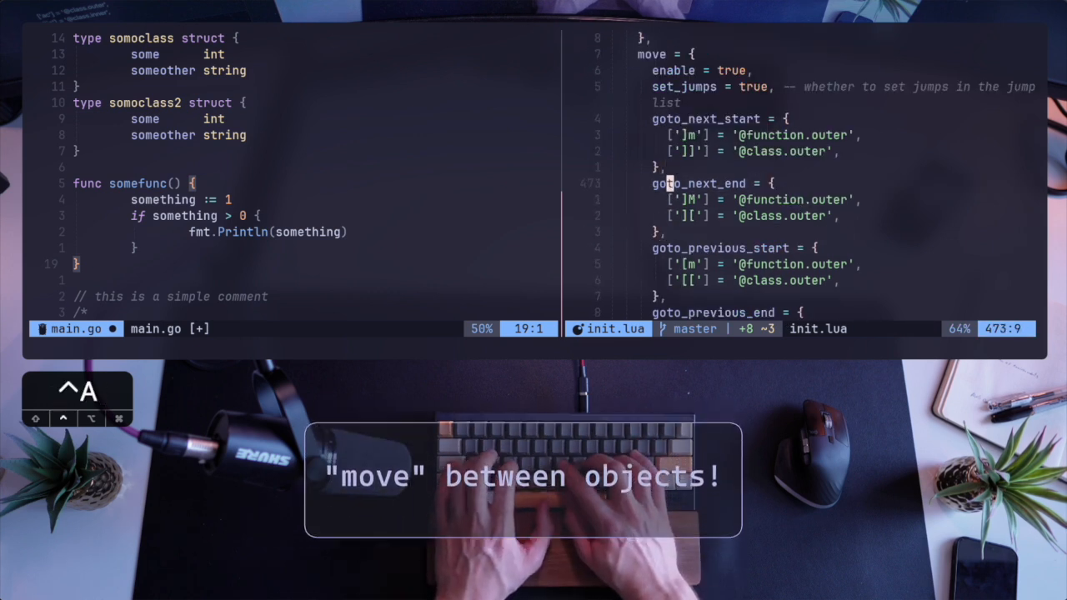
key("h")
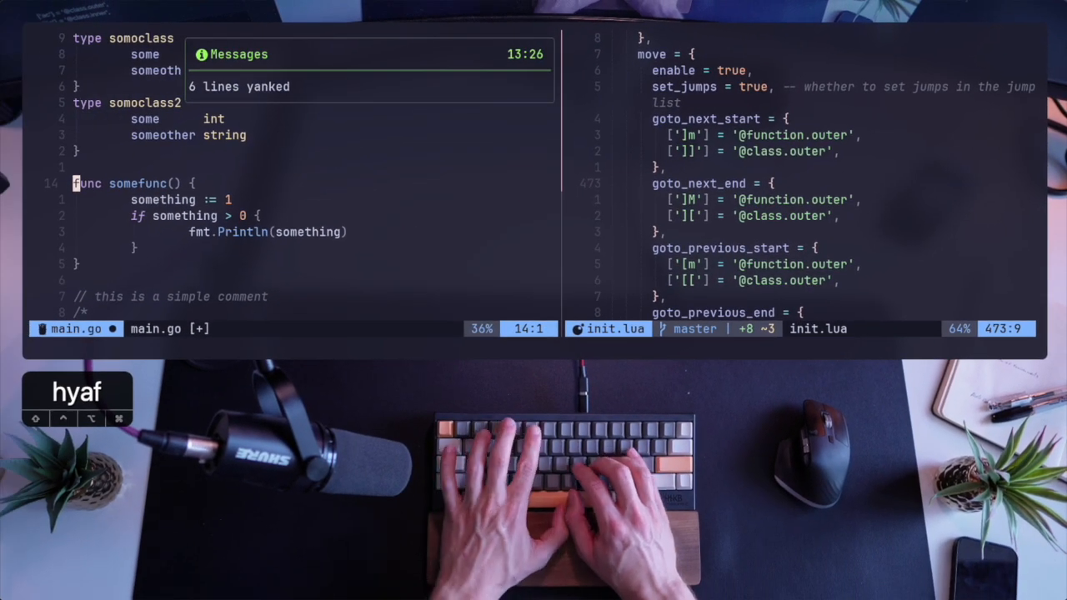
key("p")
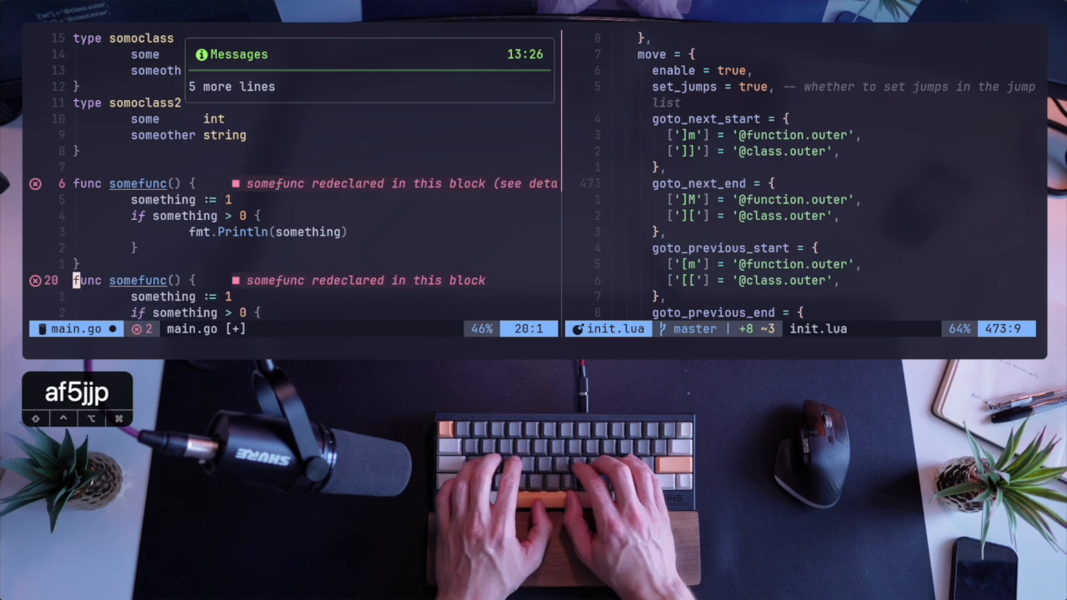
Jump between function starts and struct ends with ]m and ][
key("i")
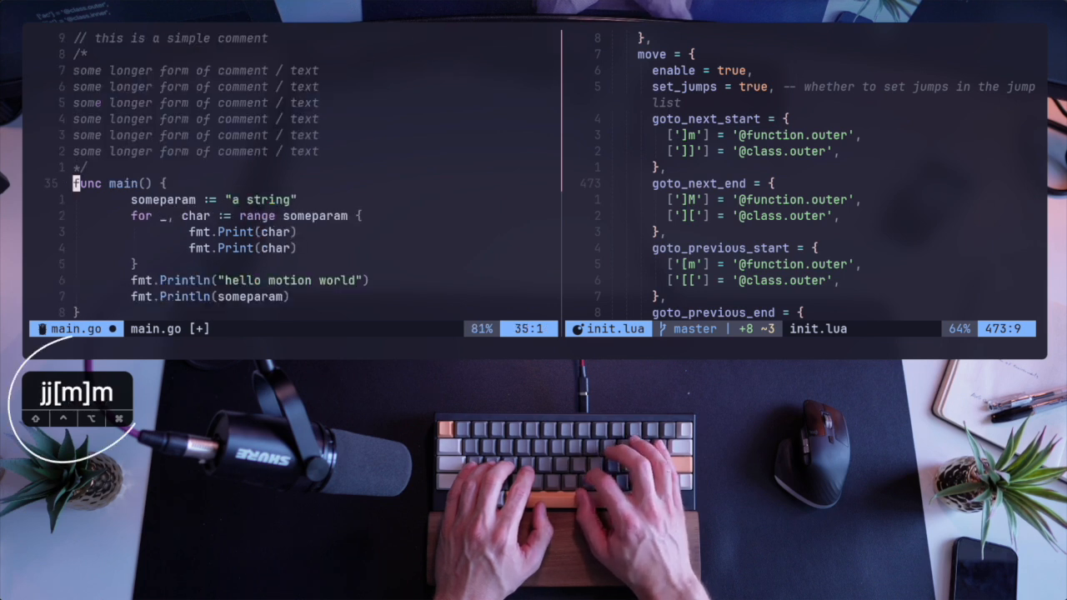
key("]m")
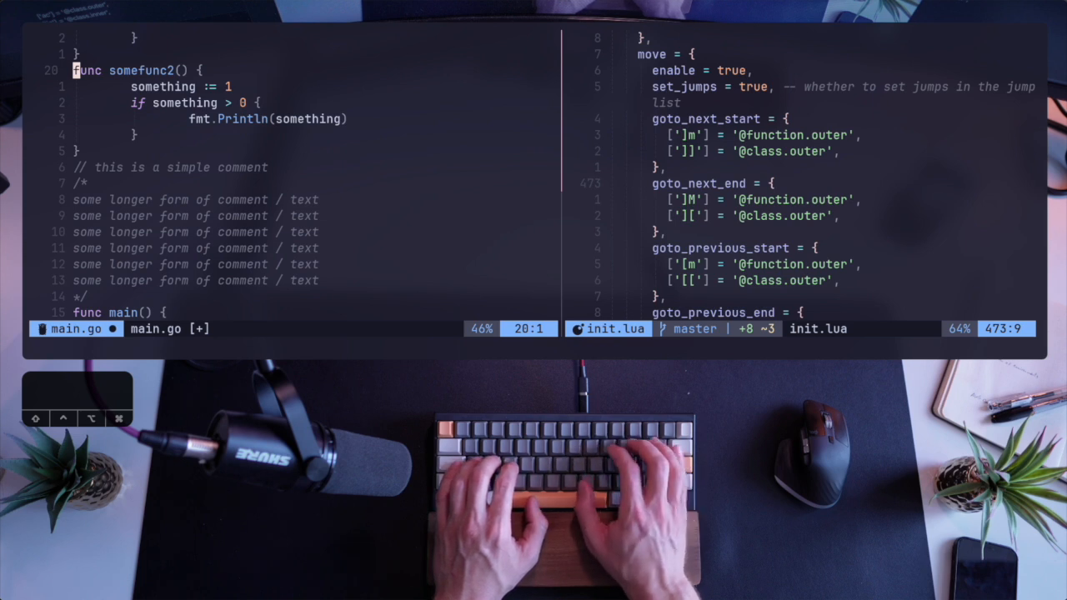
key("w")
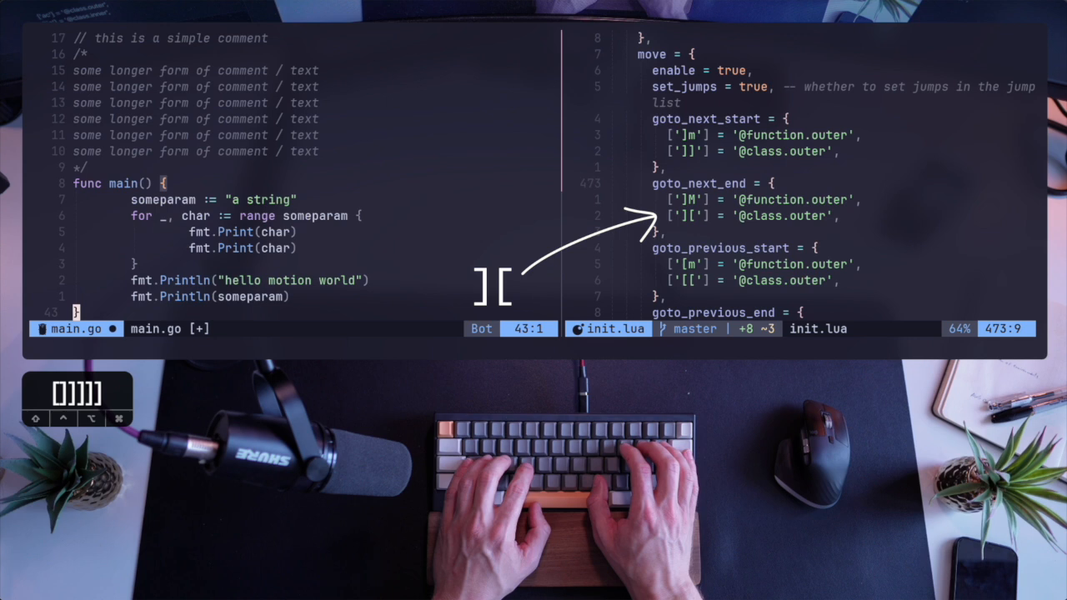
Jump between structs with ][ and [[, then move to init.lua for the loop mapping
key("gg")
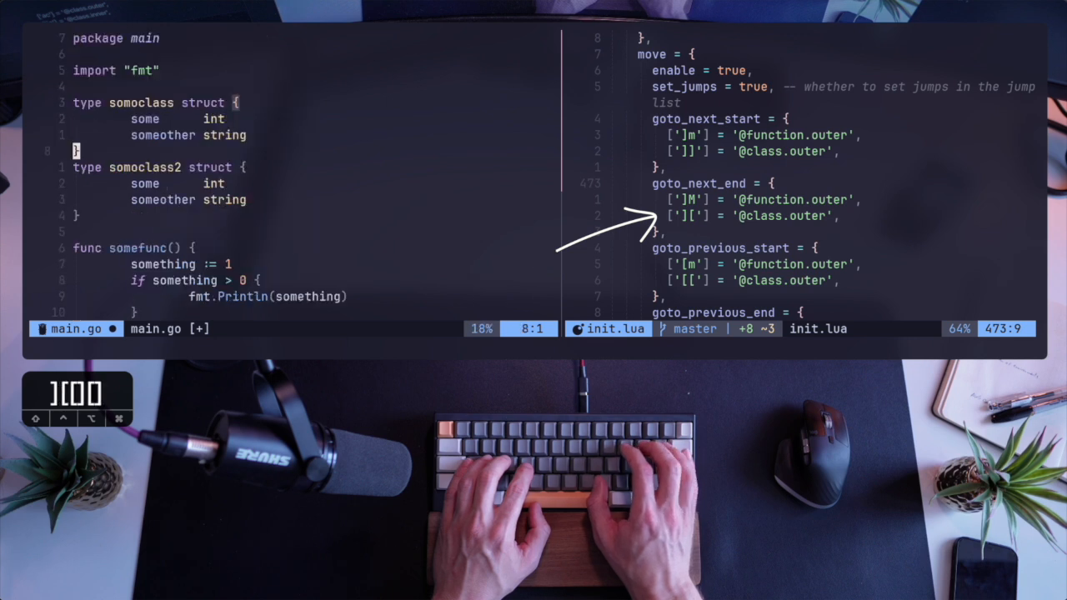
key("j")
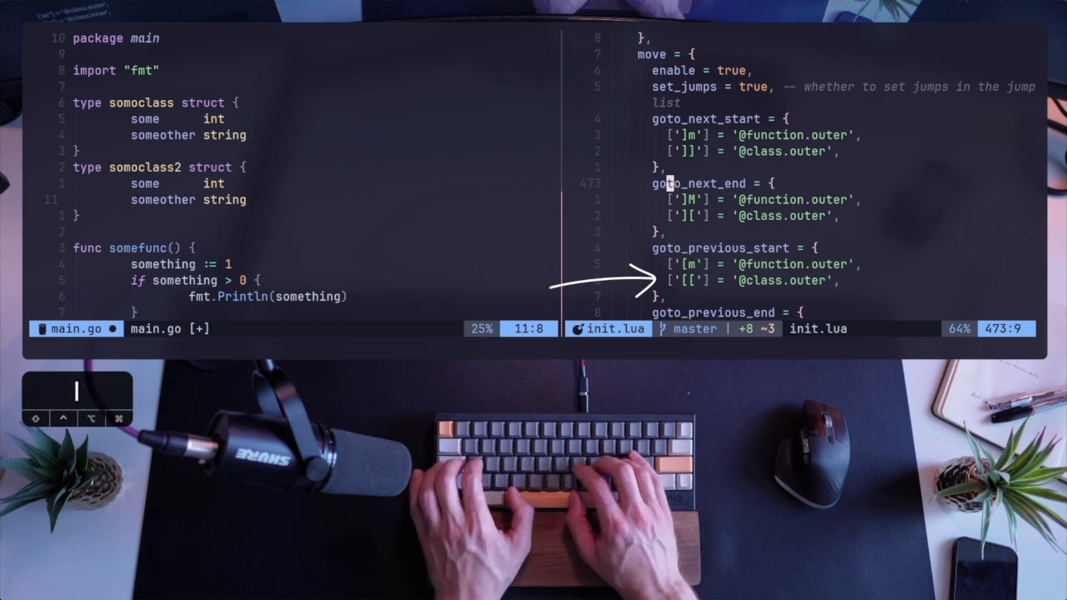
key("j")
type("[']o'] = \"@loop.*\",")
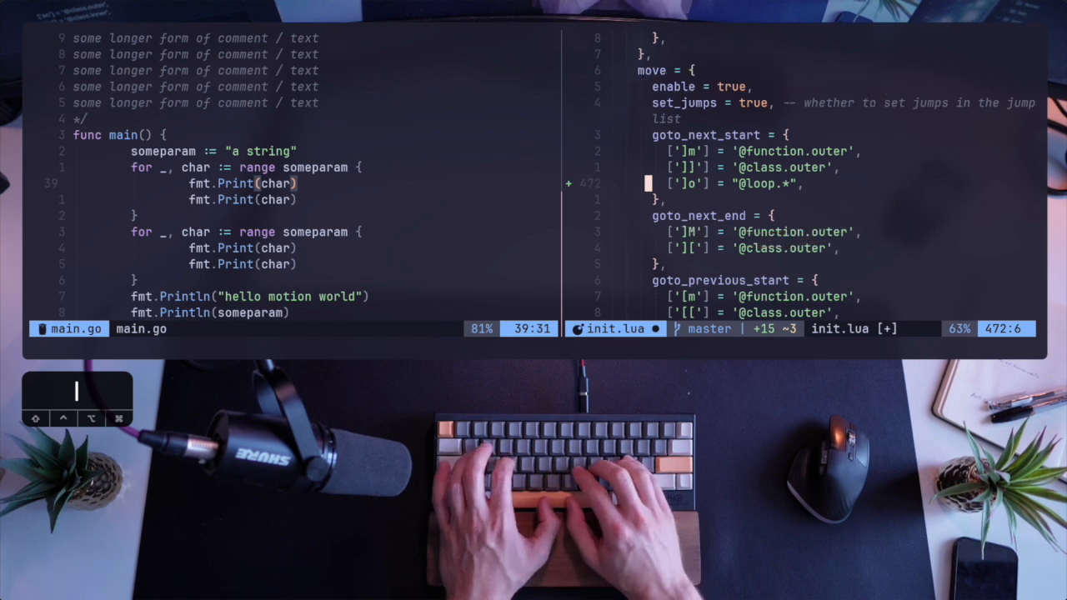
Uncomment the goto_next and goto_previous inner-conditional keymaps in init.lua, then return to main.go
type("h")
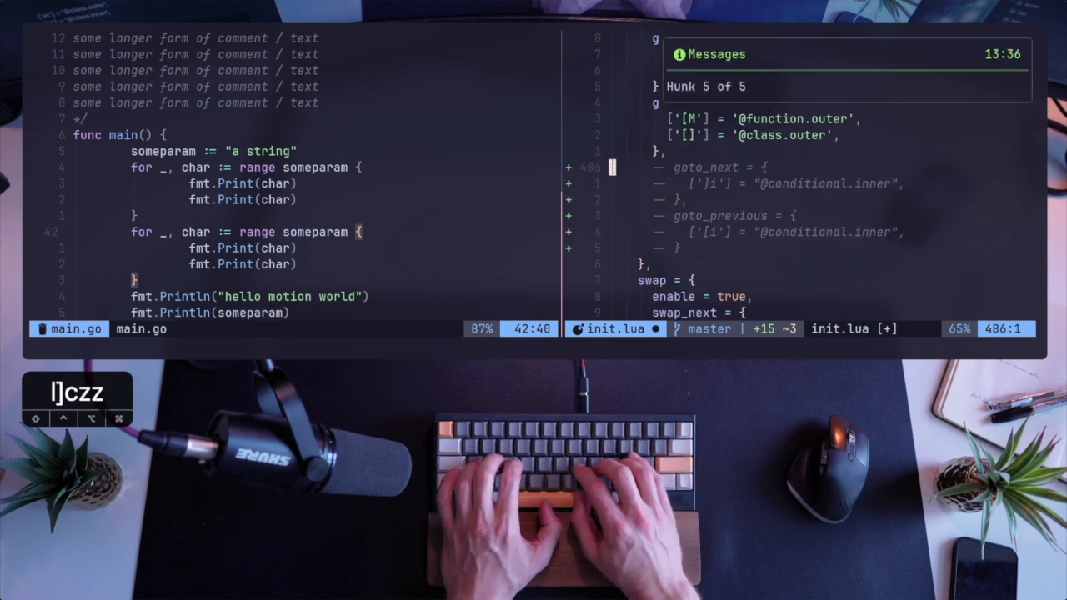
key("j")
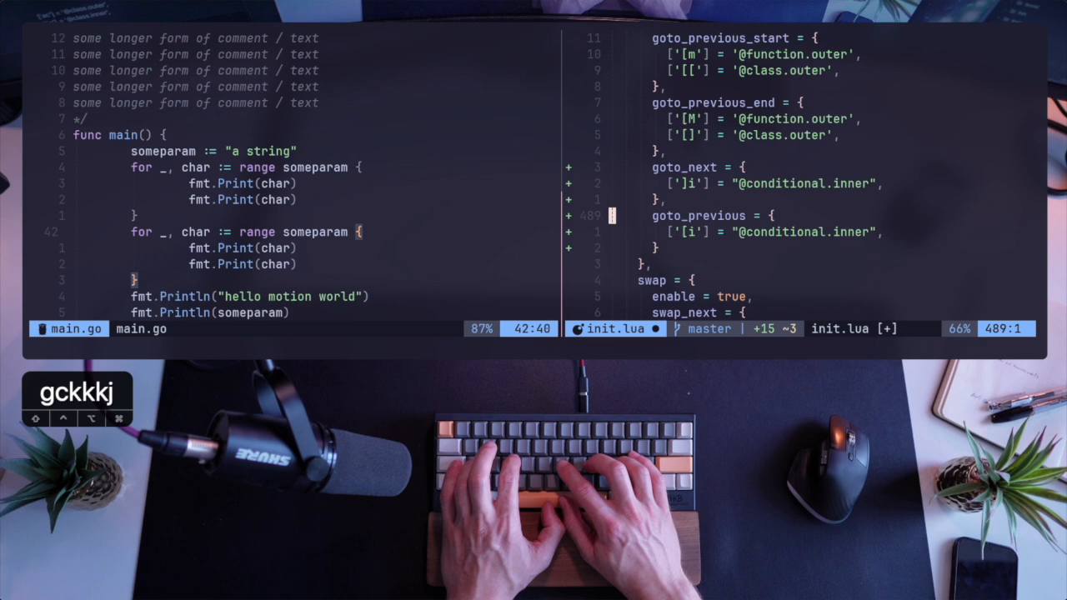
key("h")
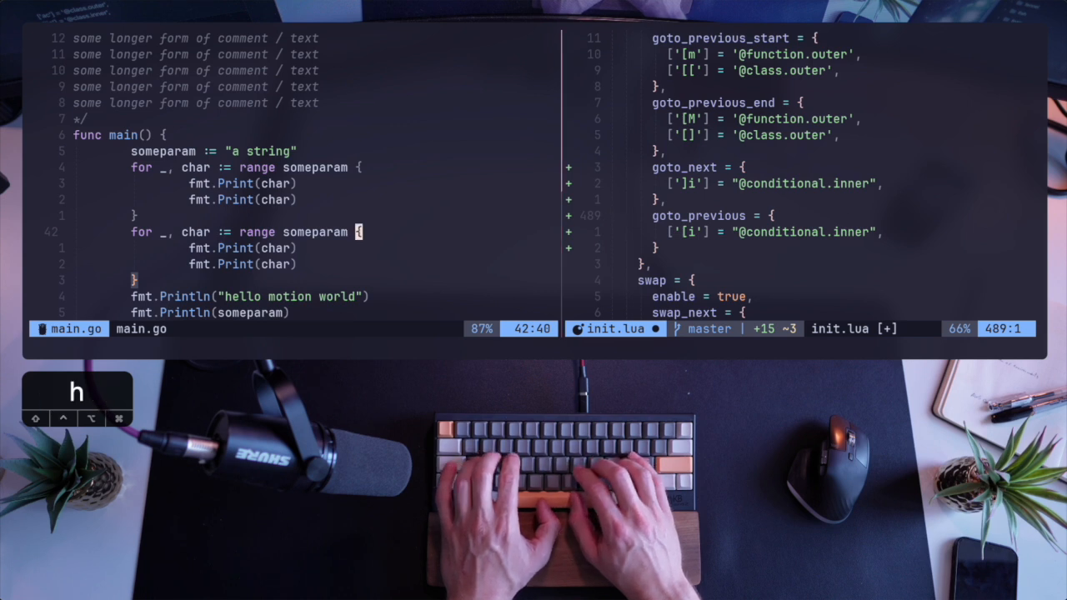
key("k")
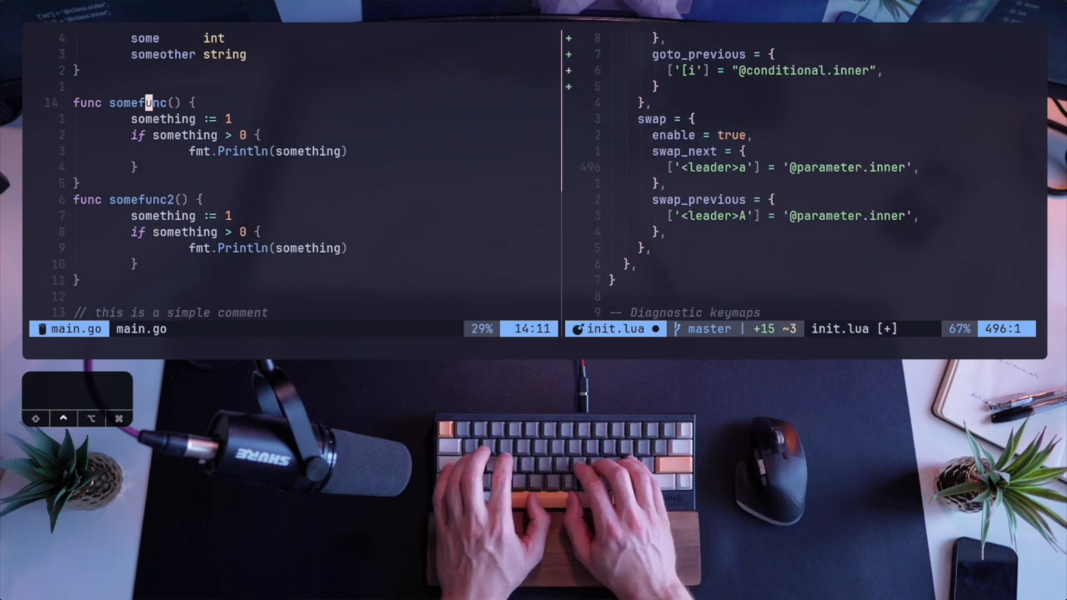
Add b int, a string and c bool to somefunc, swap them, then append d float32
key("V")
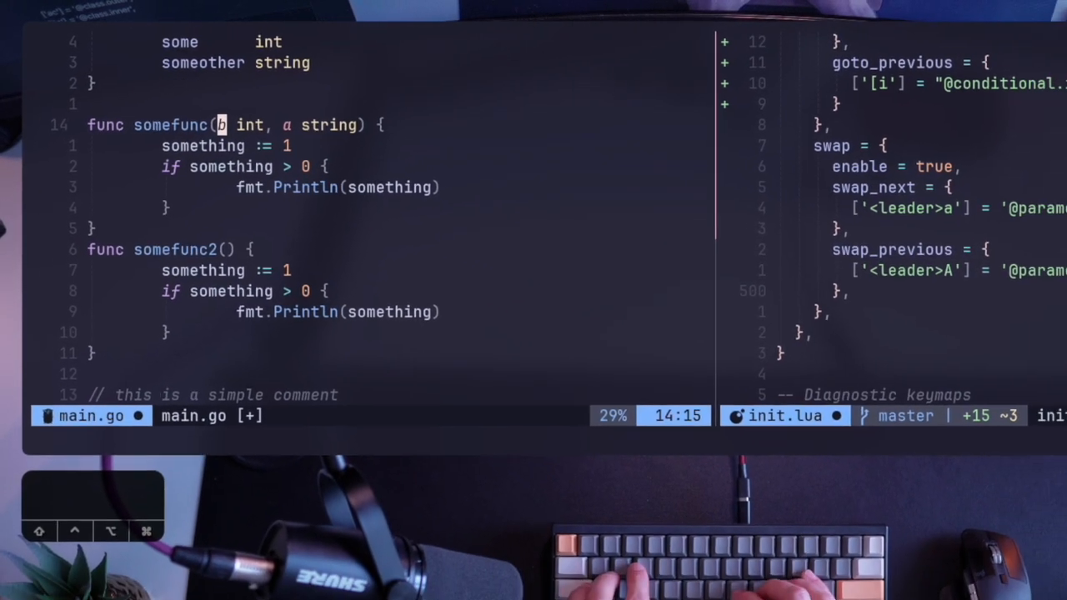
type(", c")
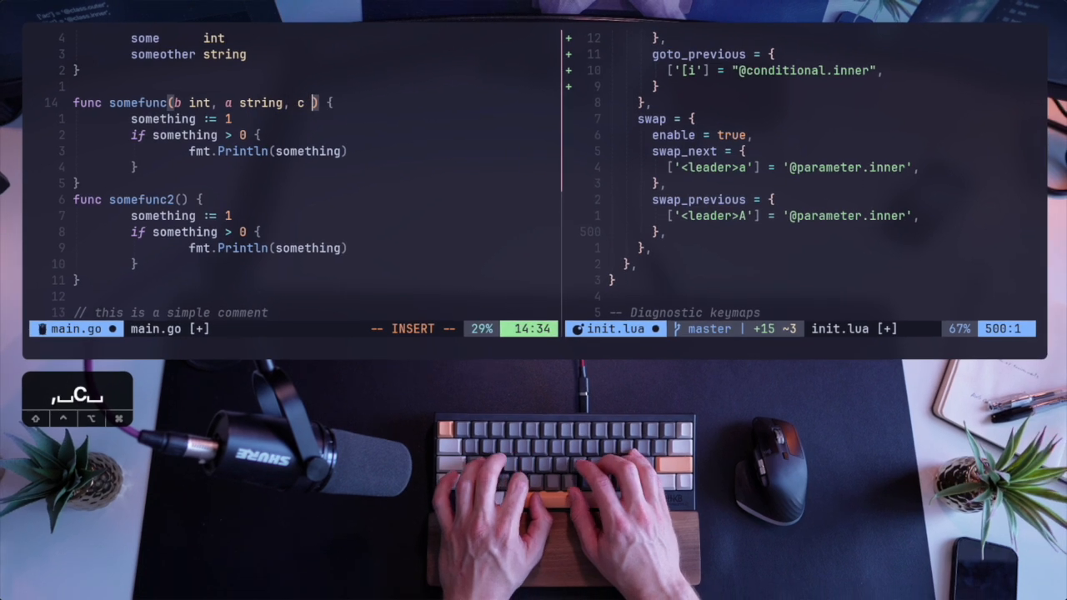
type("bool")
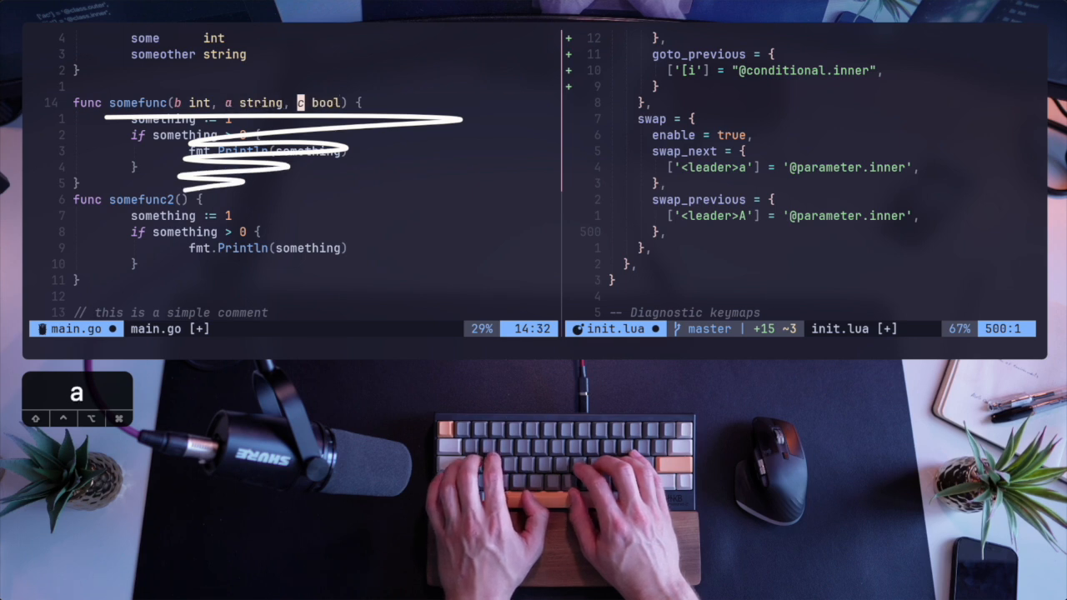
key("f")
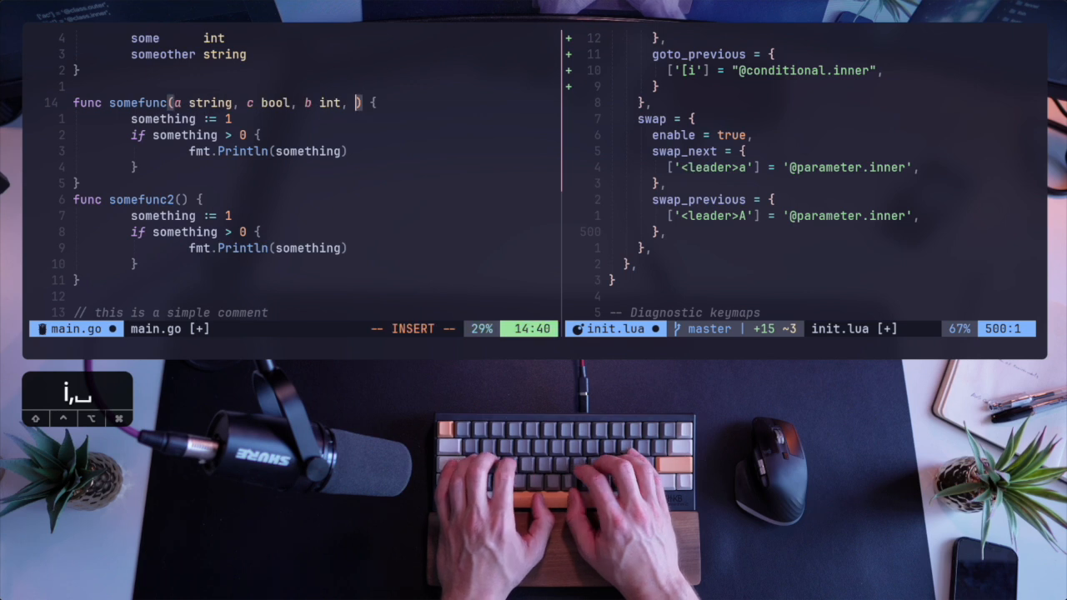
type("d float")
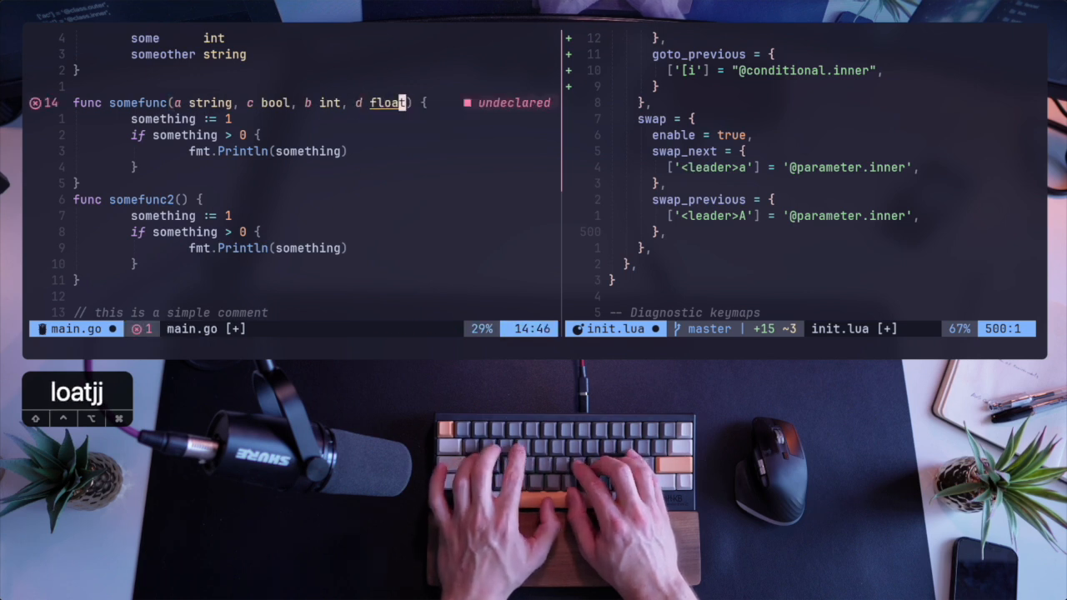
type("32")
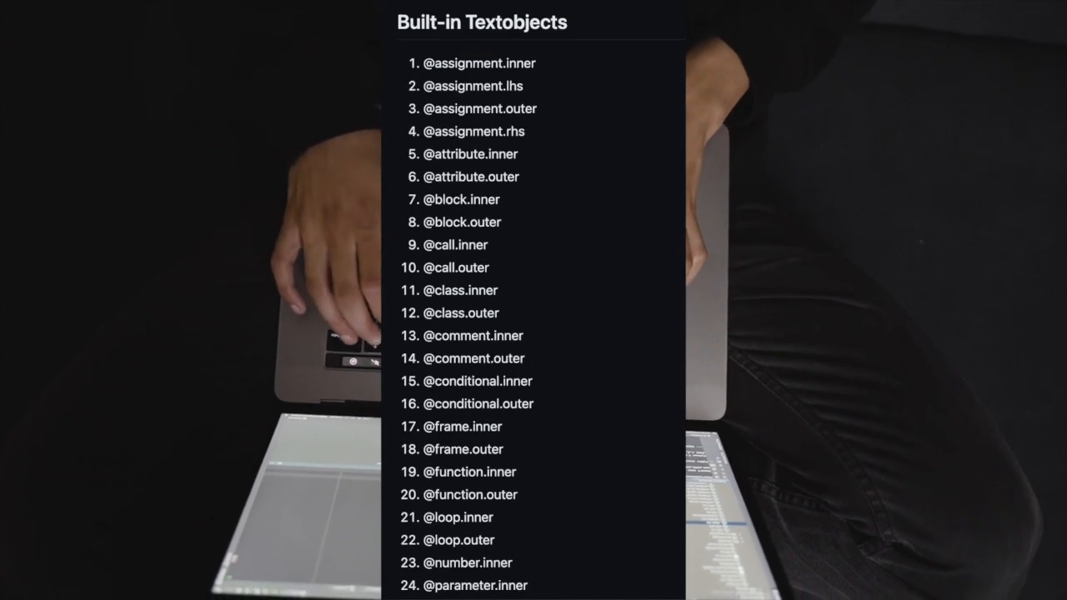
Scroll the README through Built-in Textobjects and the supported languages table
scroll("down", 3)
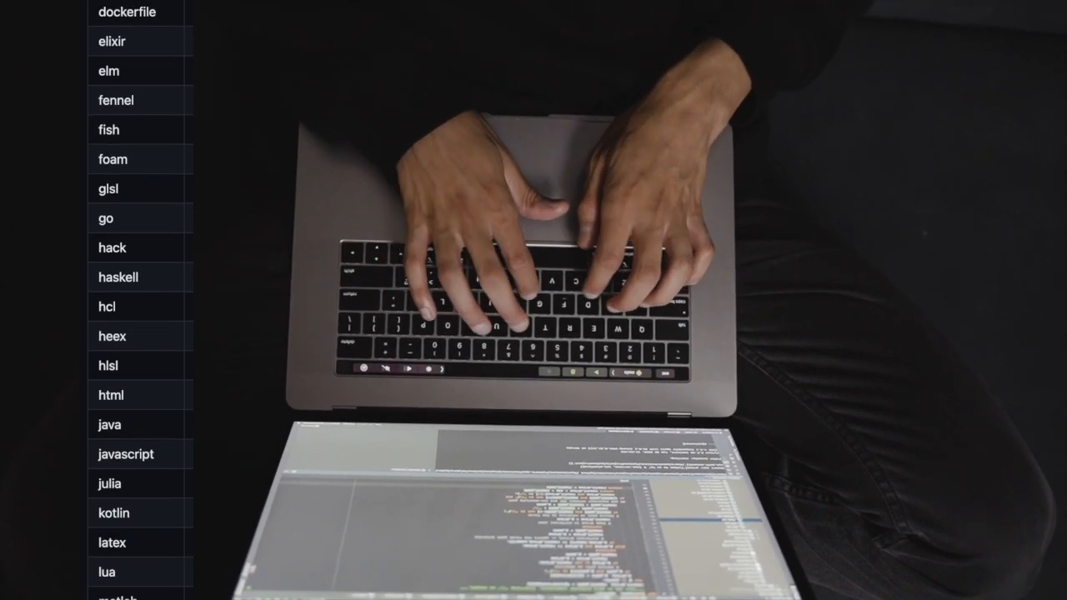
scroll("down", 3)
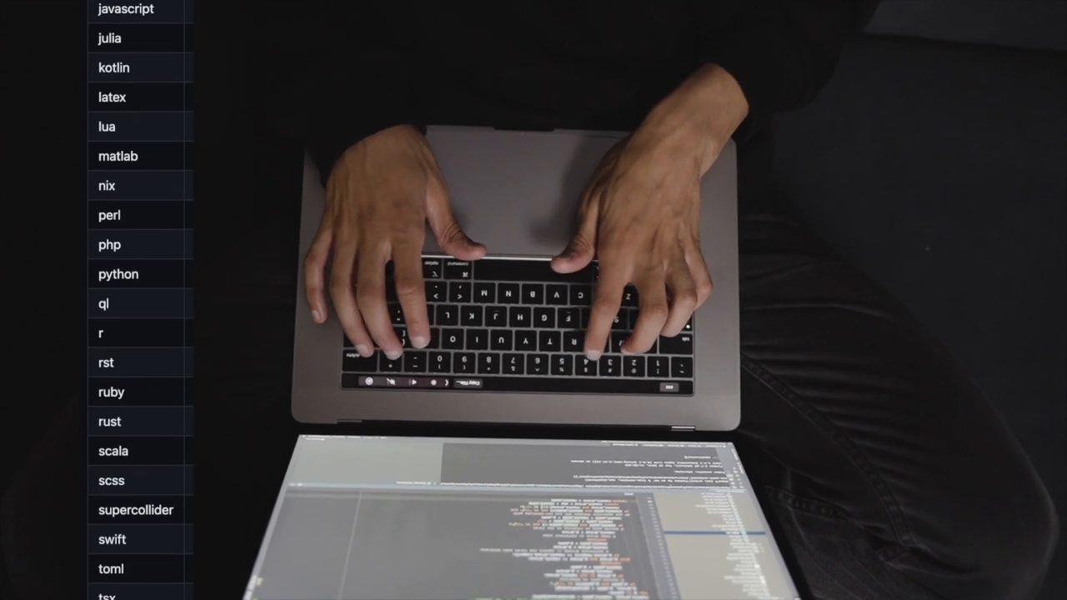
scroll("down", 3)
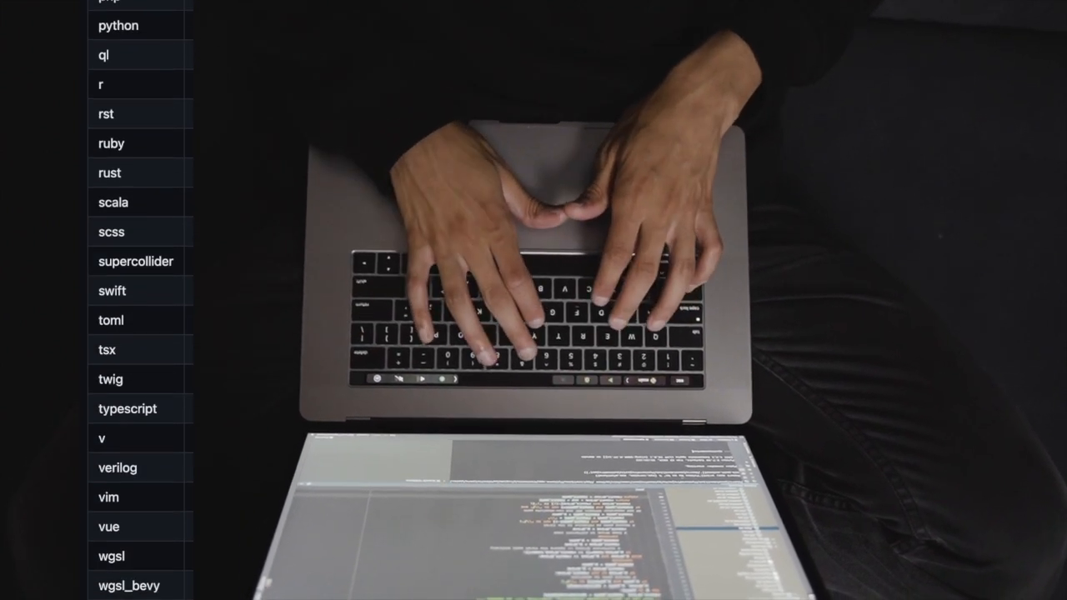